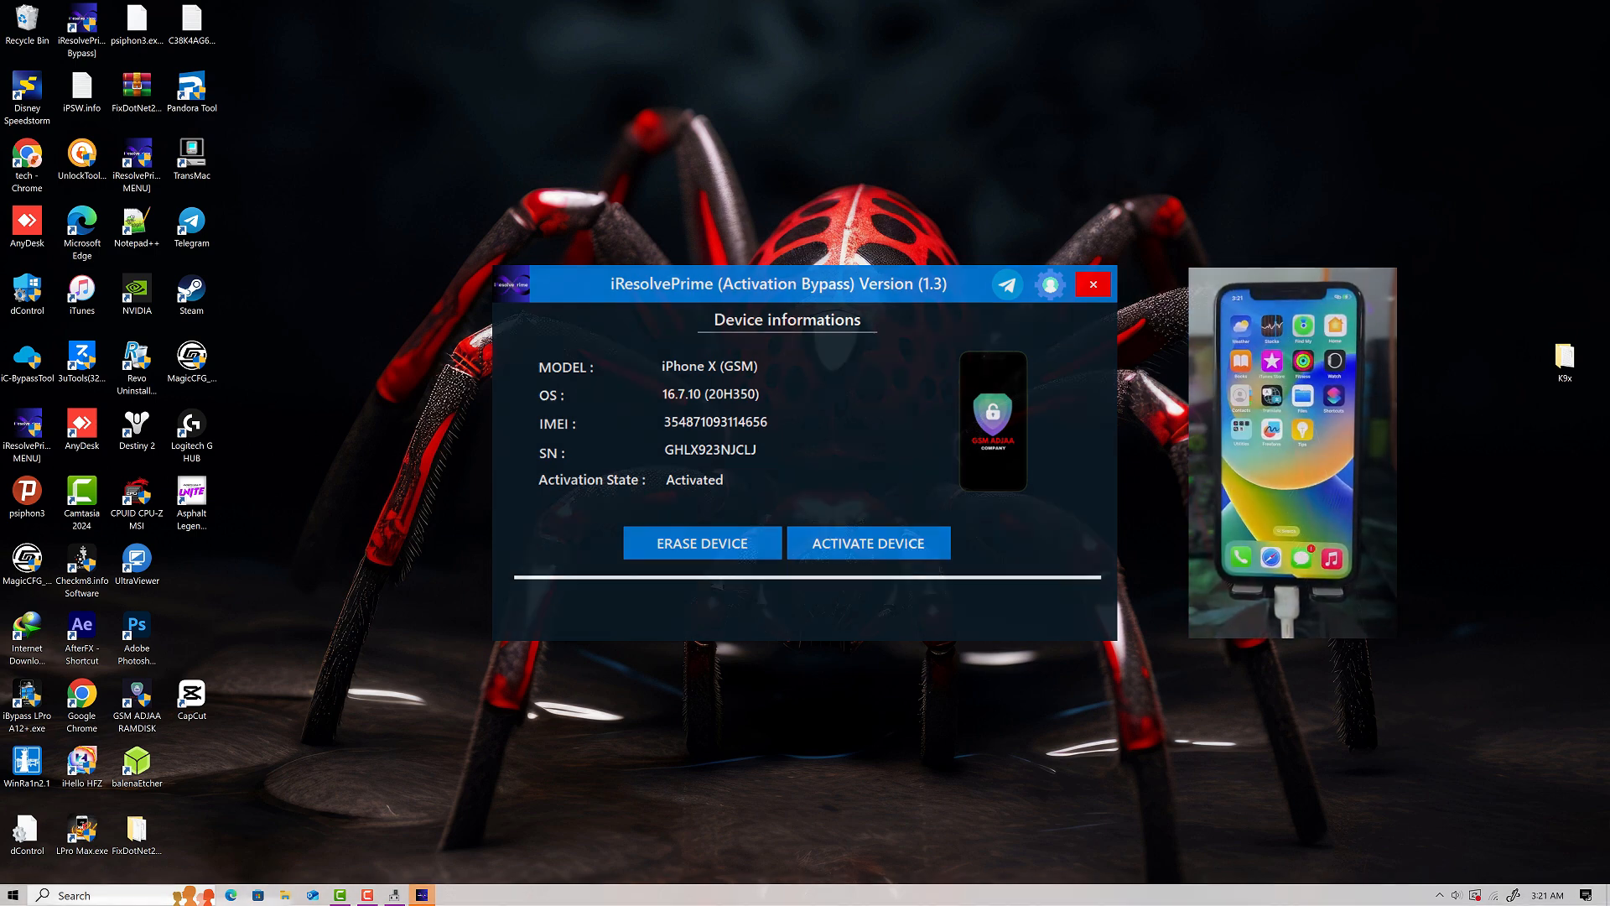
Close the iResolvePrime window and select its desktop shortcut, leaving the desktop clear.
click(1093, 283)
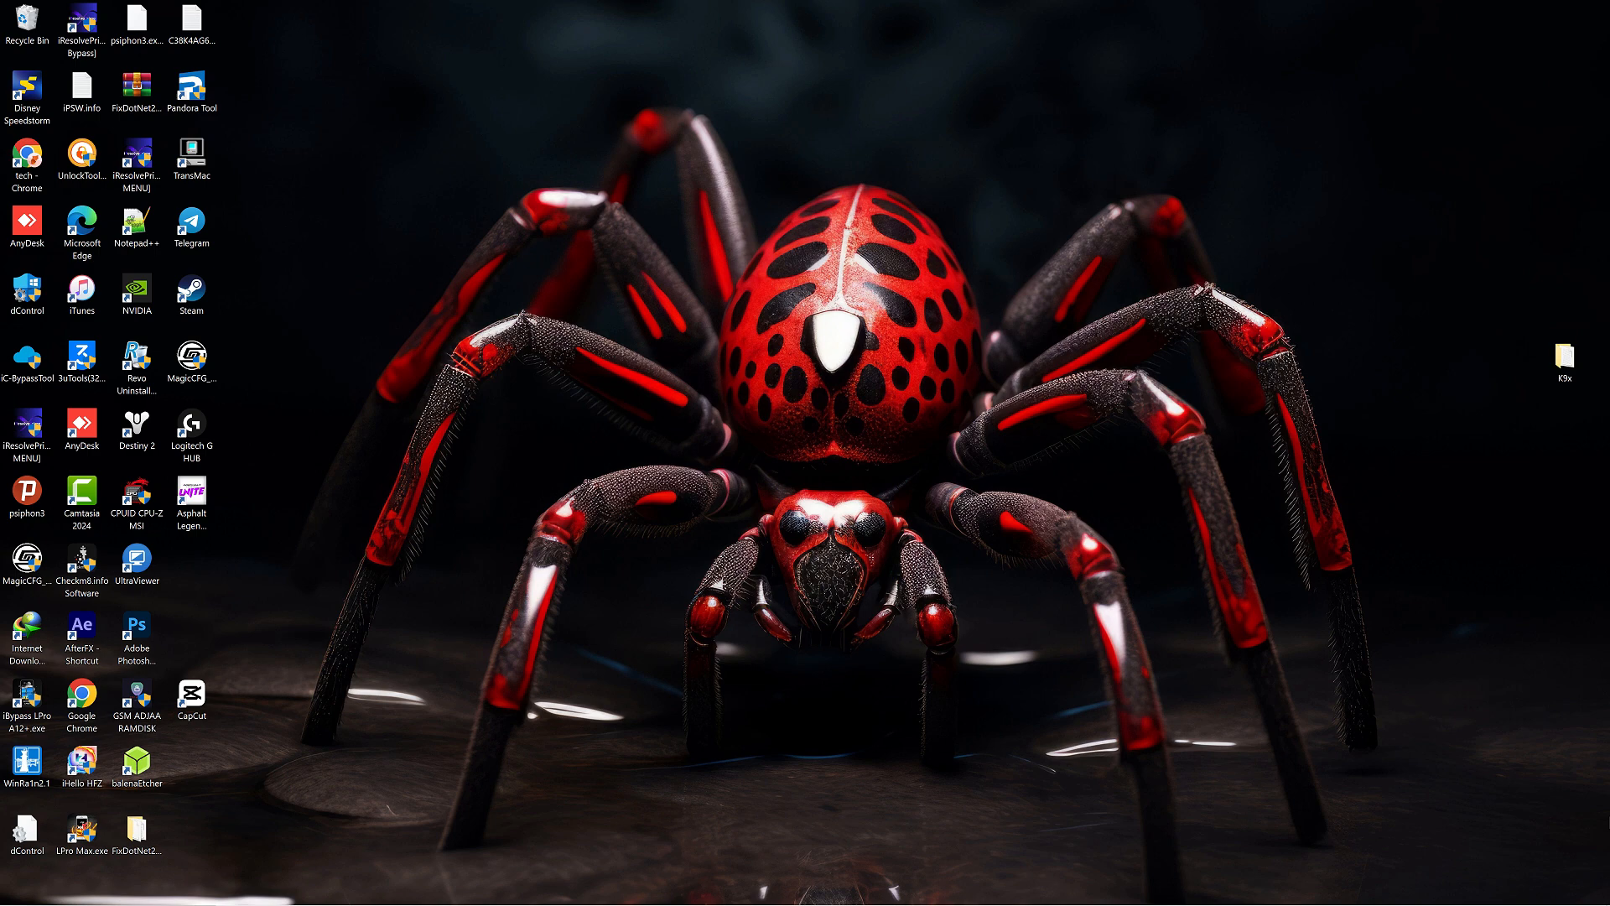
right_click(1520, 703)
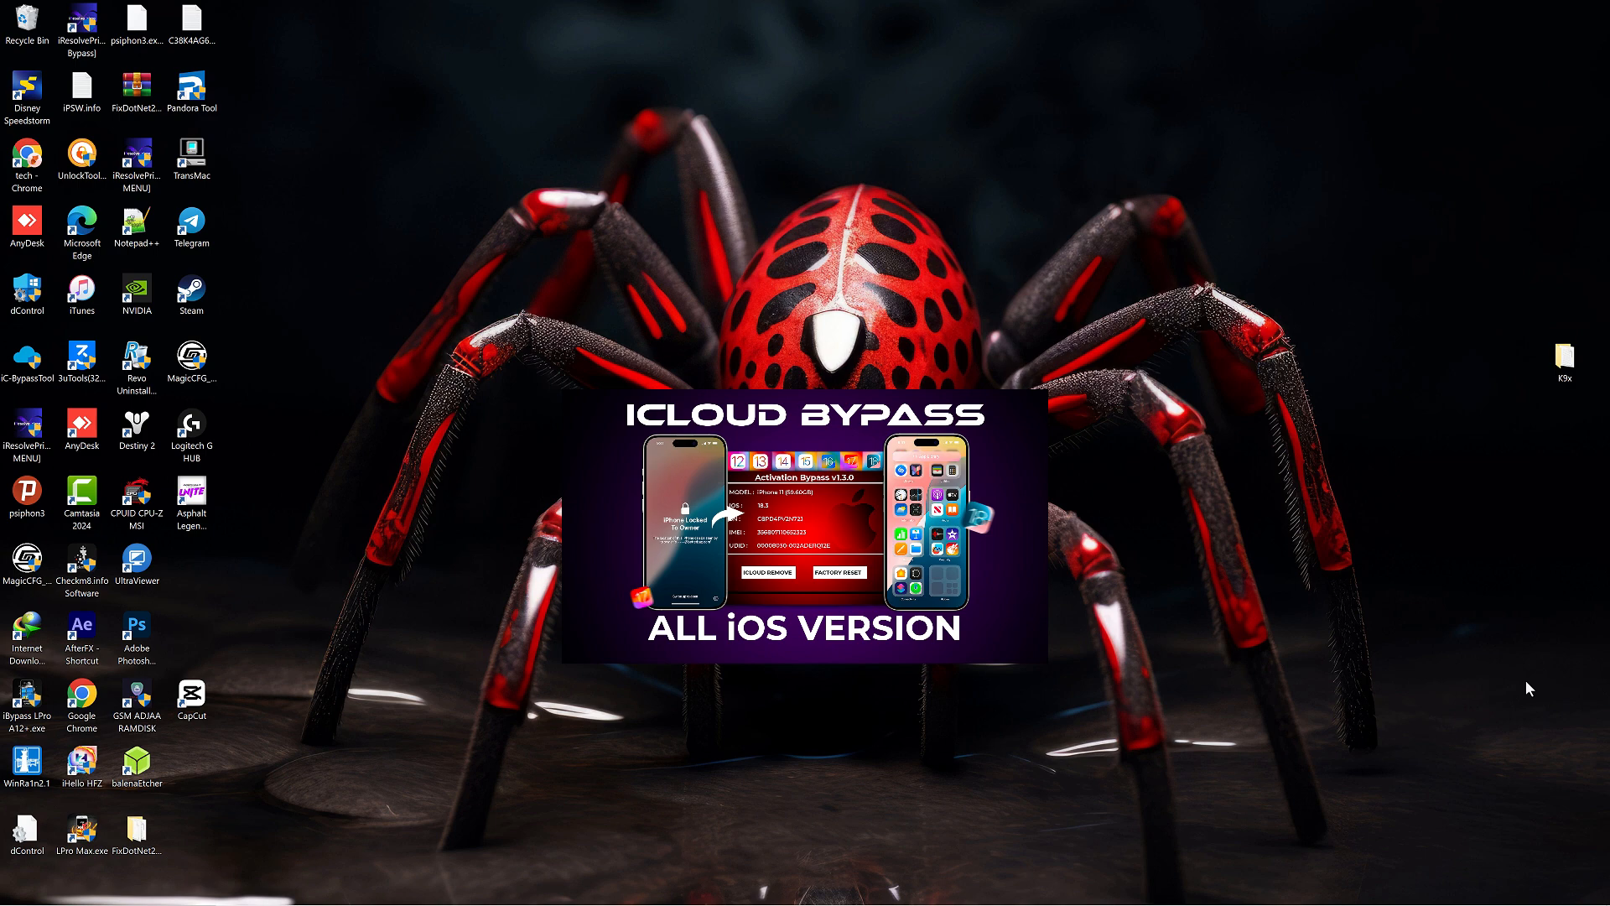
mouse_move(403, 8)
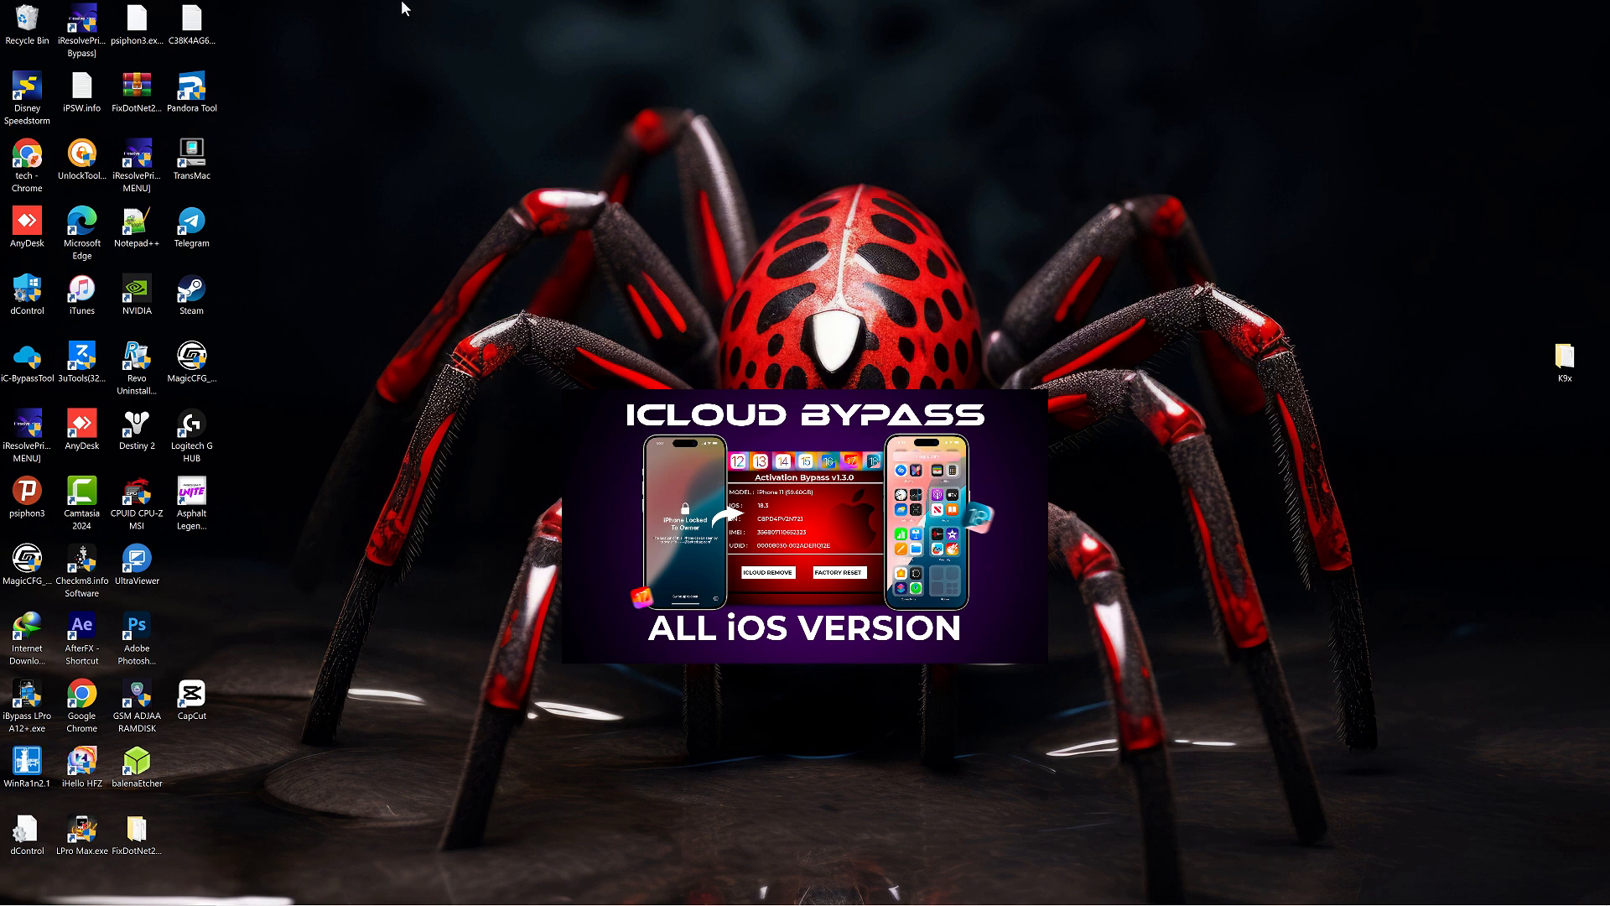
right_click(82, 20)
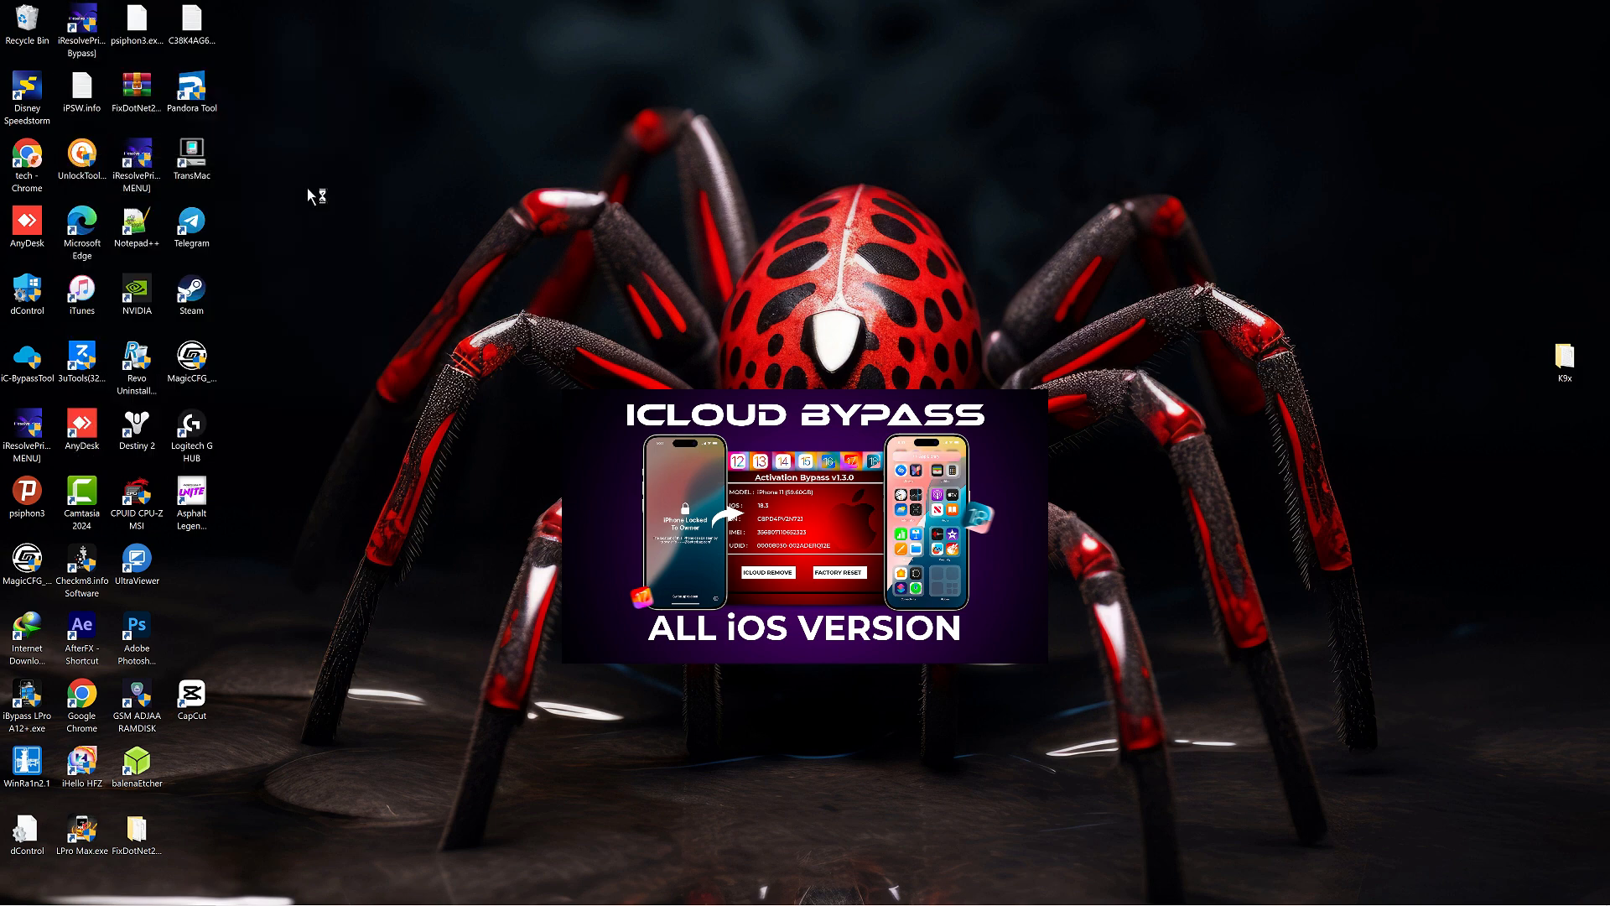
click(81, 26)
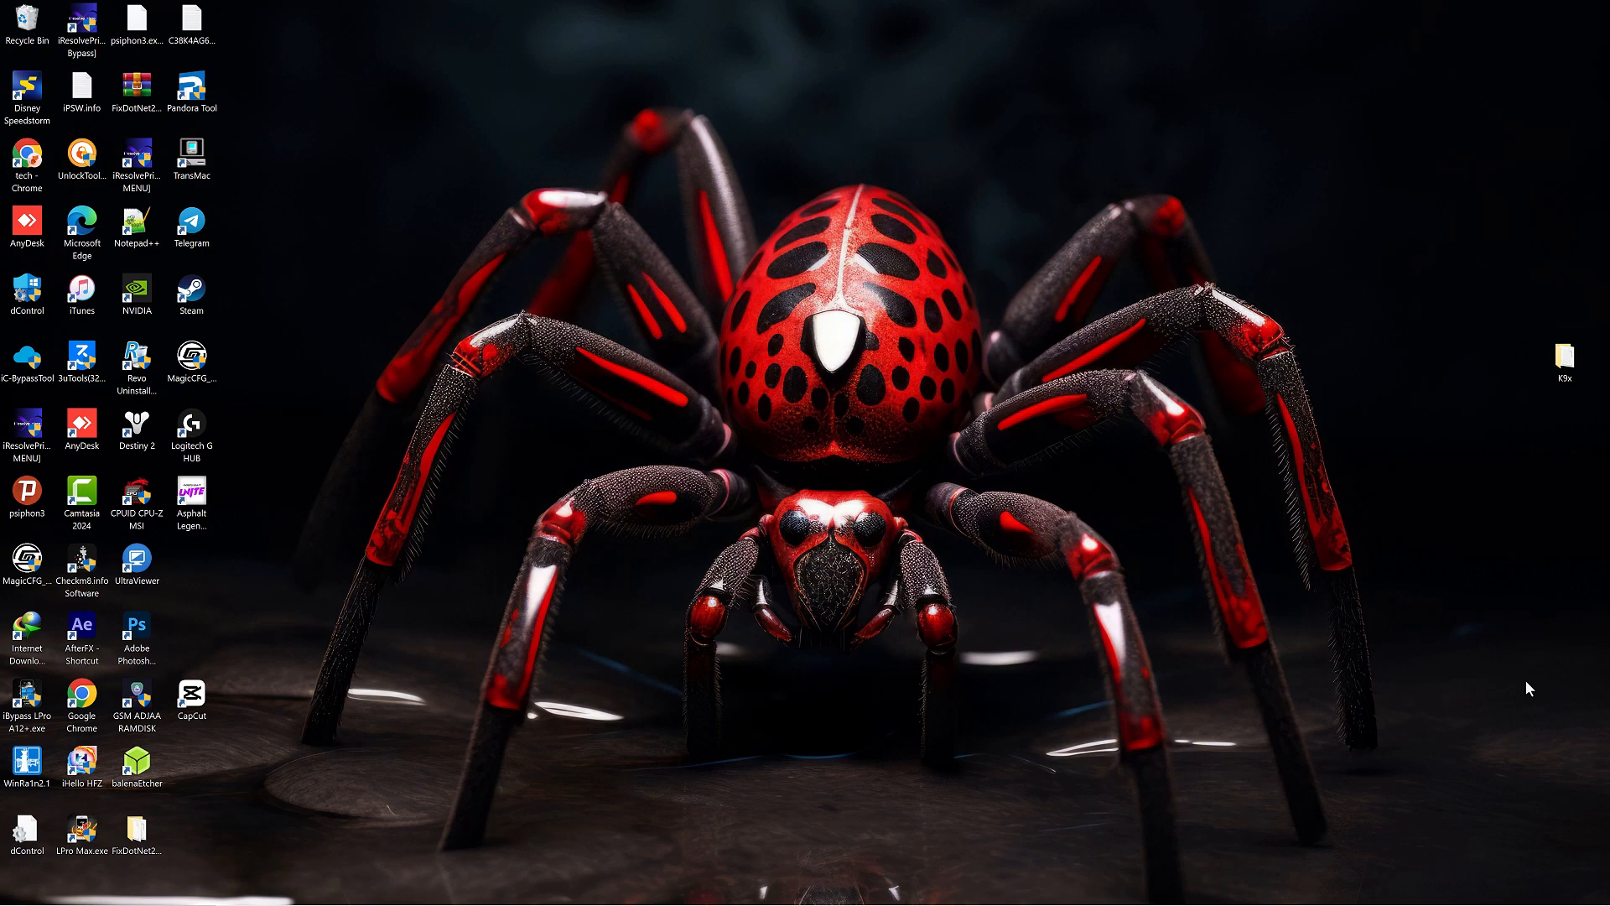
click(136, 20)
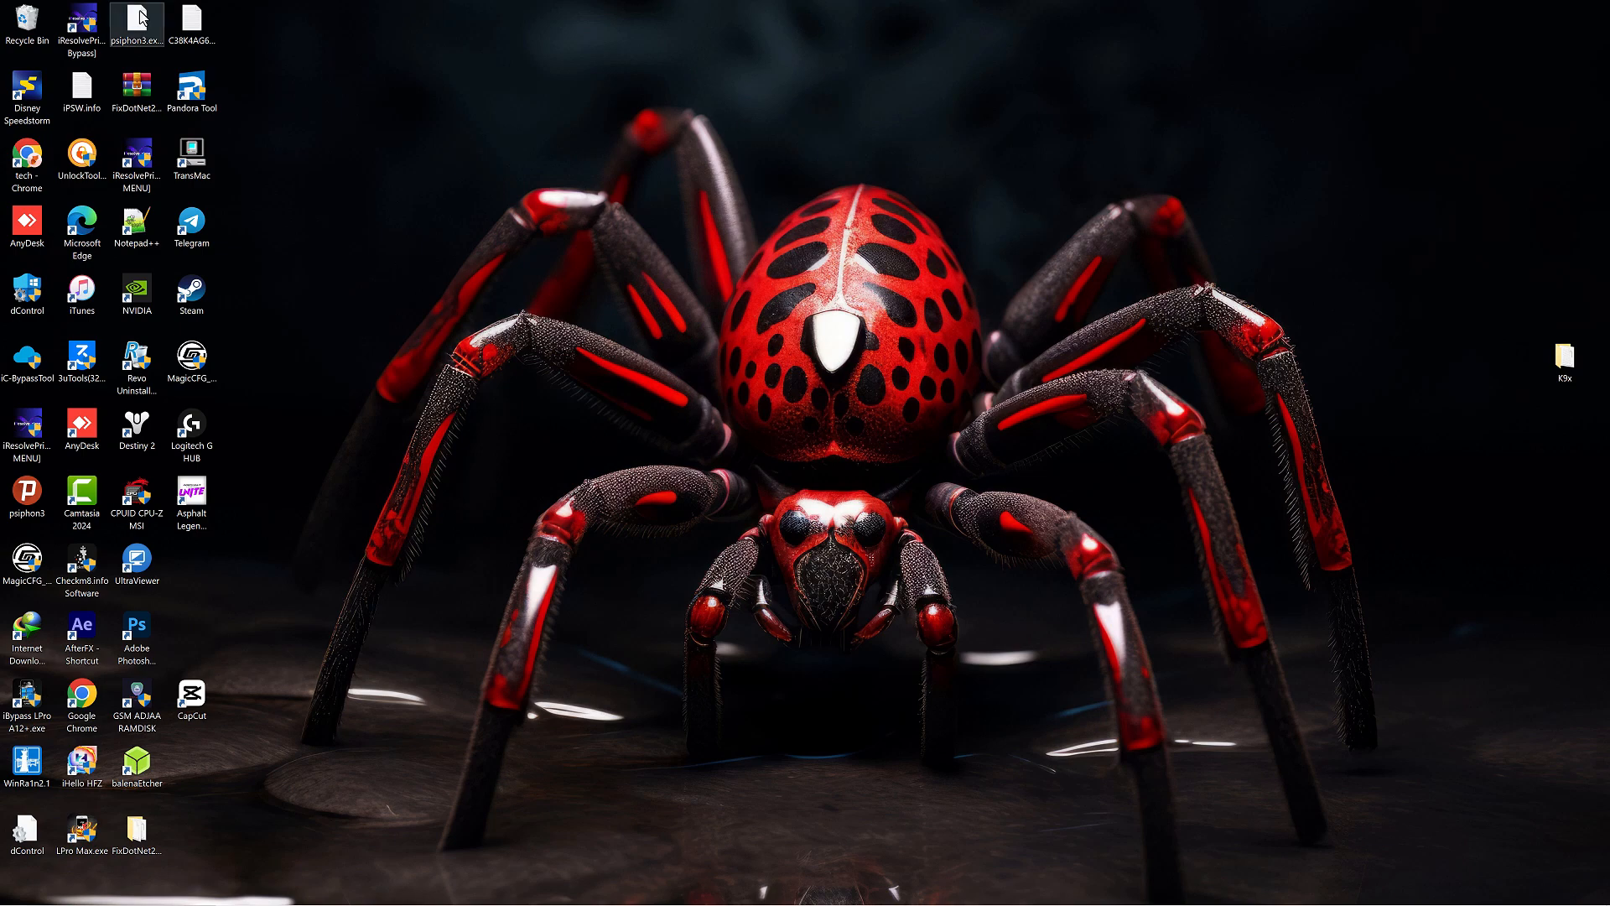
right_click(137, 22)
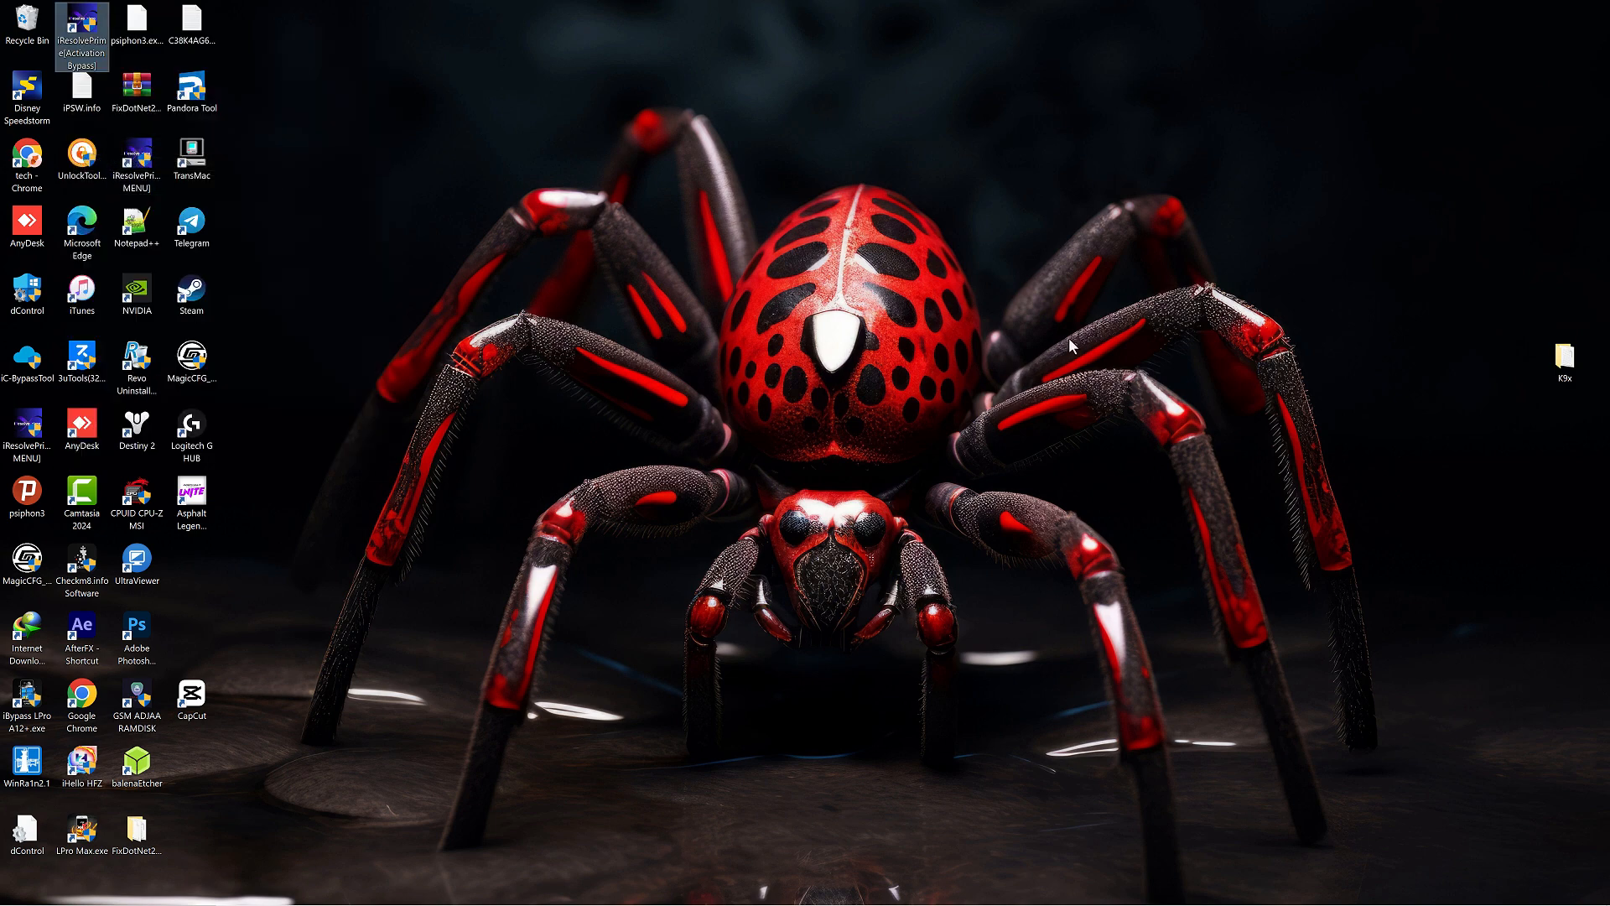
Launch iResolvePrime from the desktop shortcut and start Activate Device for the iPhone X.
double_click(81, 33)
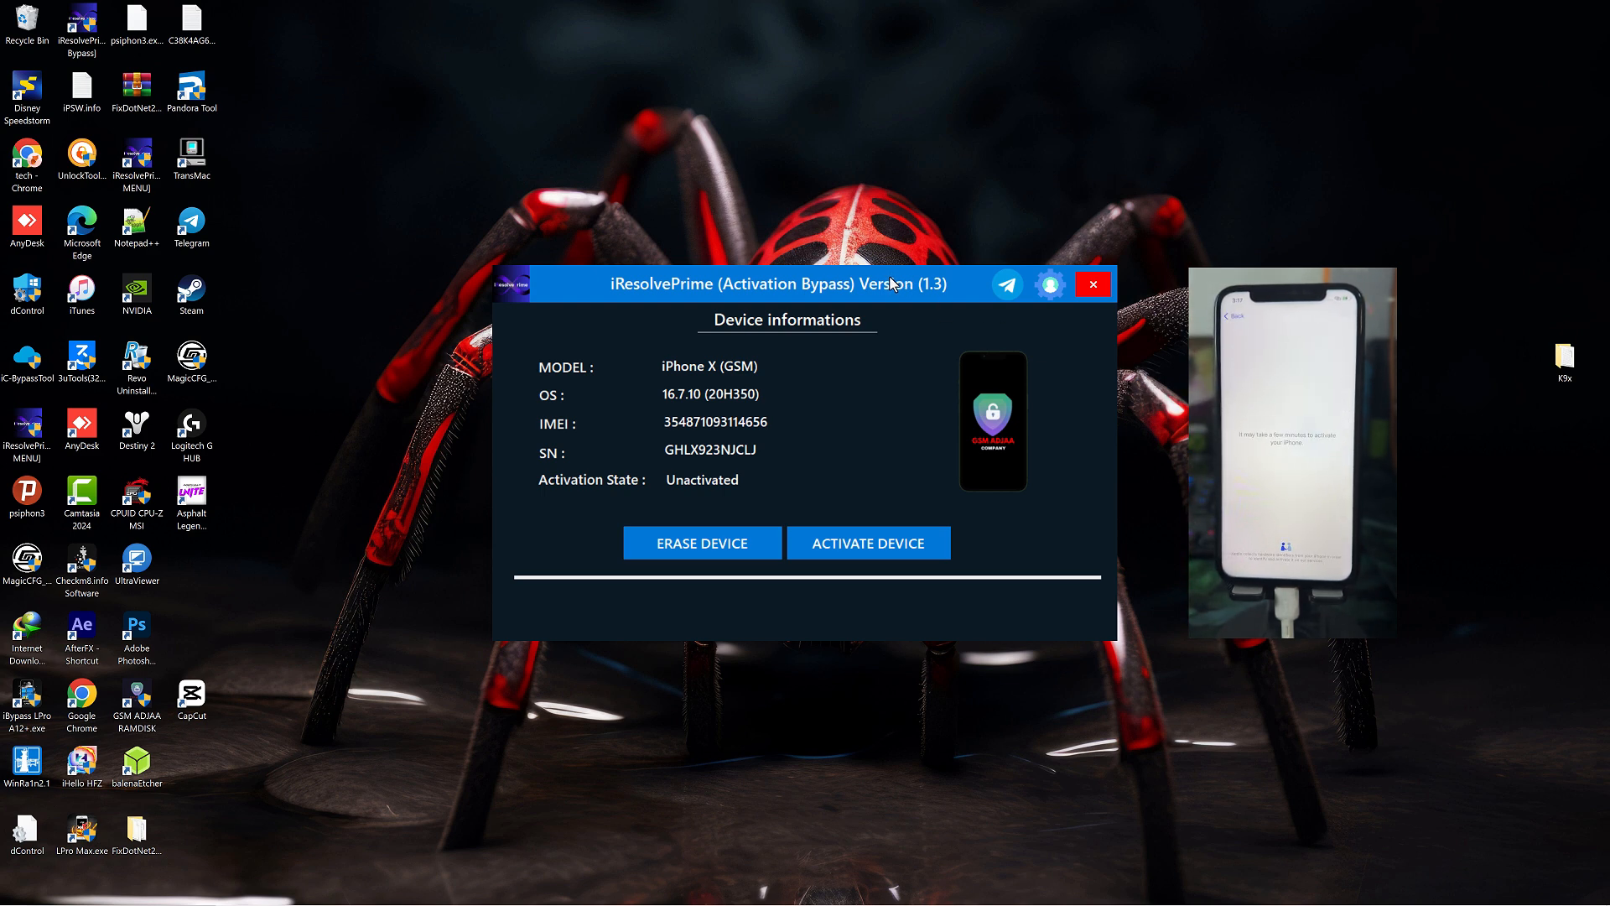
mouse_move(736, 402)
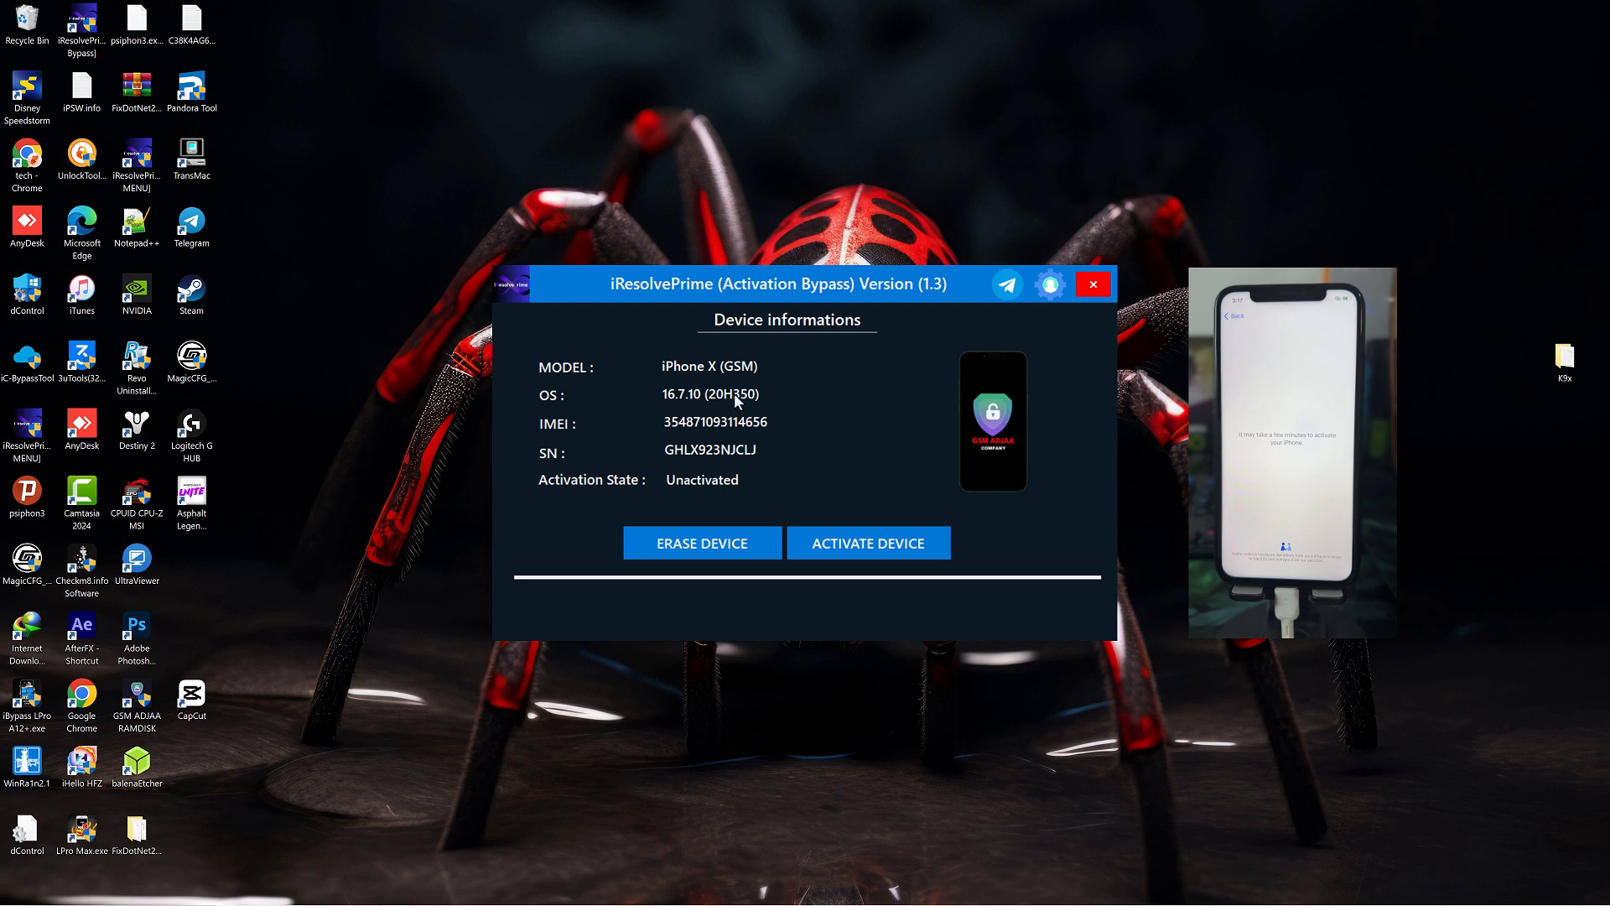
mouse_move(701, 409)
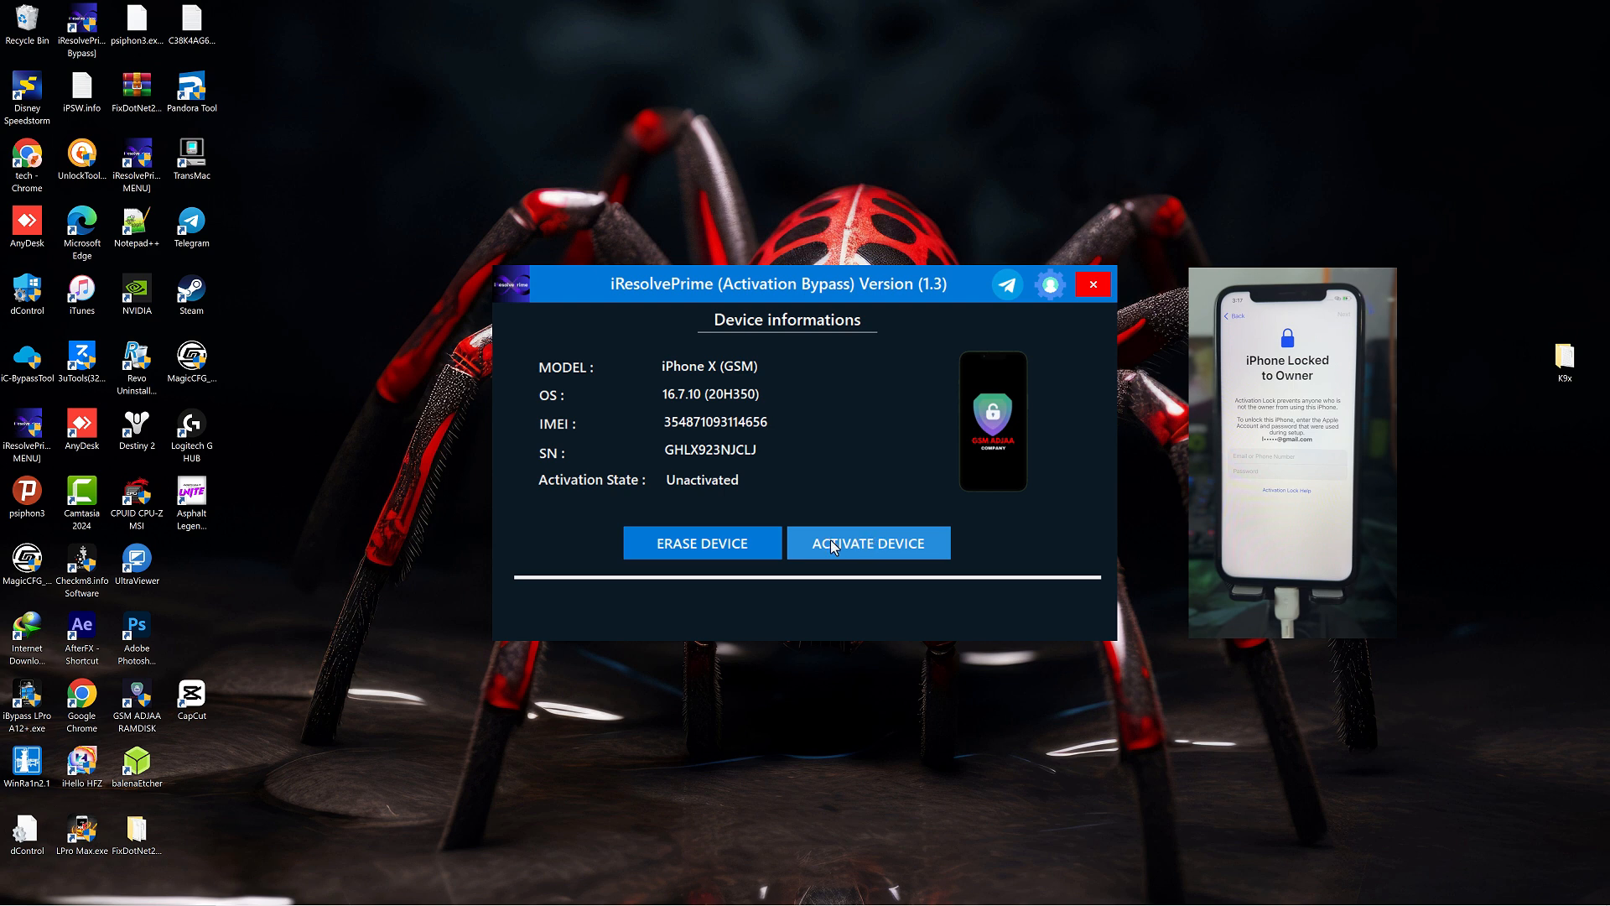
click(868, 543)
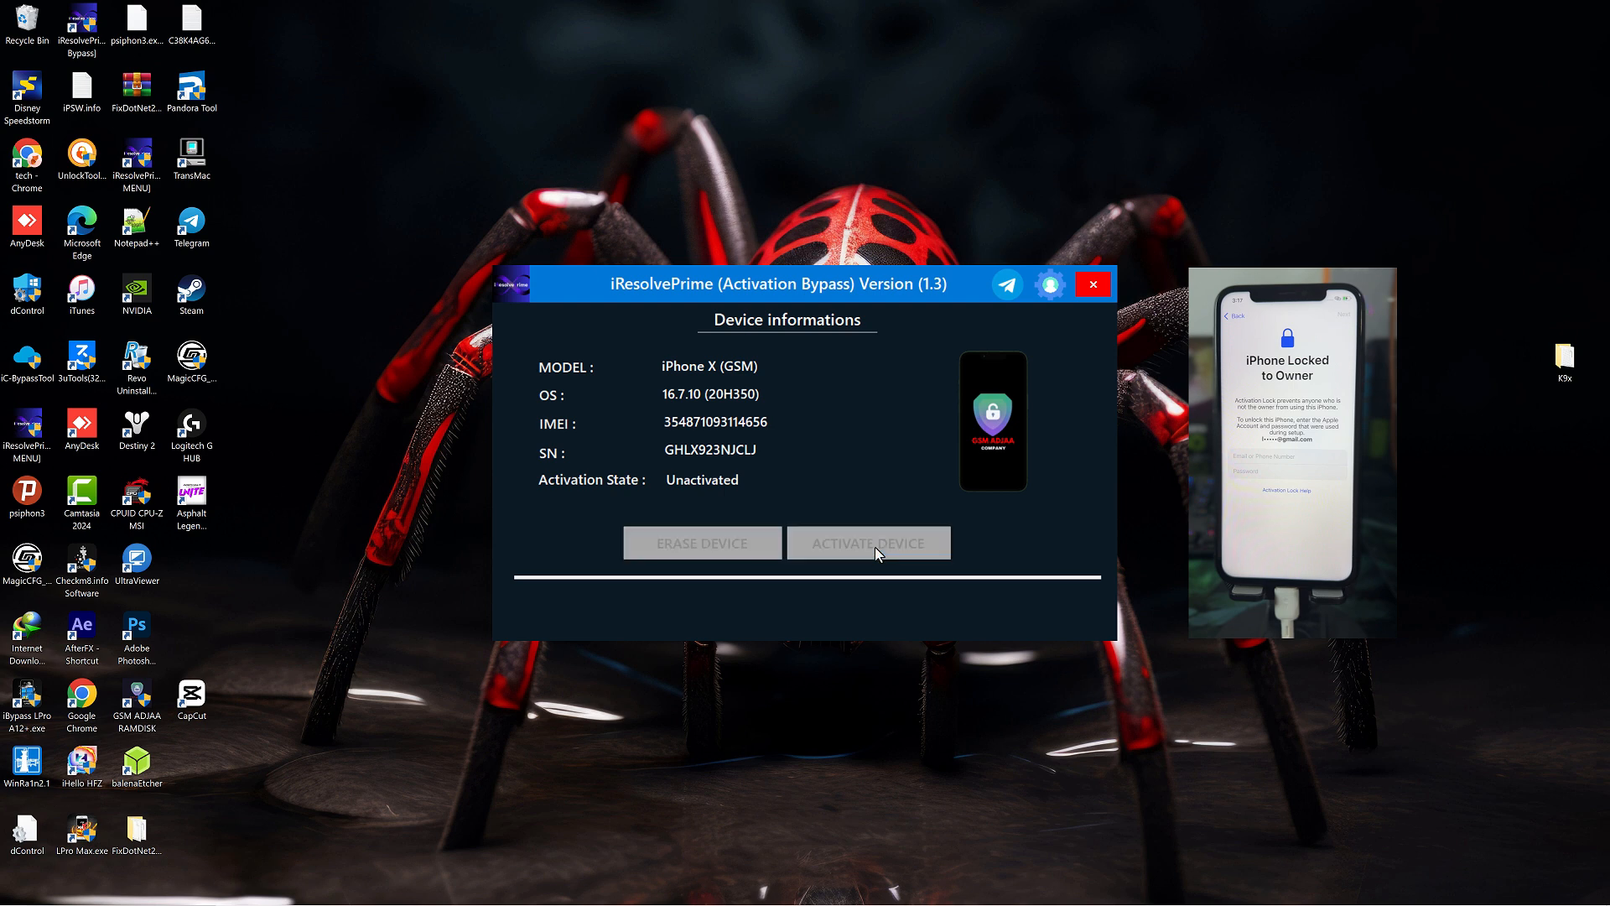
Advance the ADJAARA1N USB jailbreak wizard into recovery mode and on to the DFU instructions.
click(869, 542)
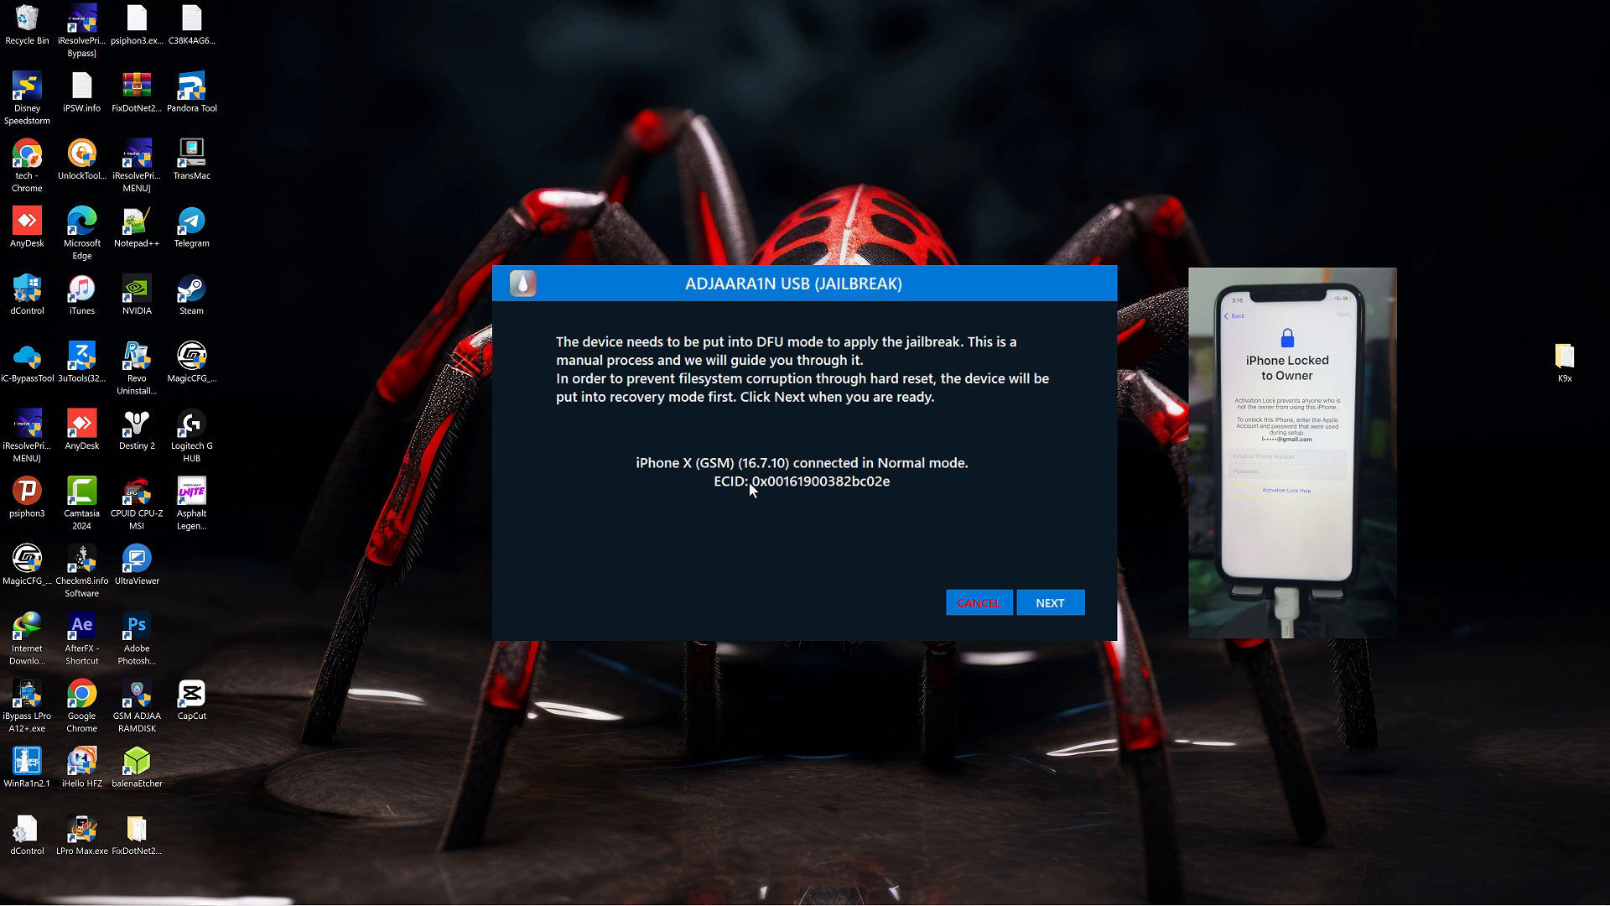
mouse_move(631, 344)
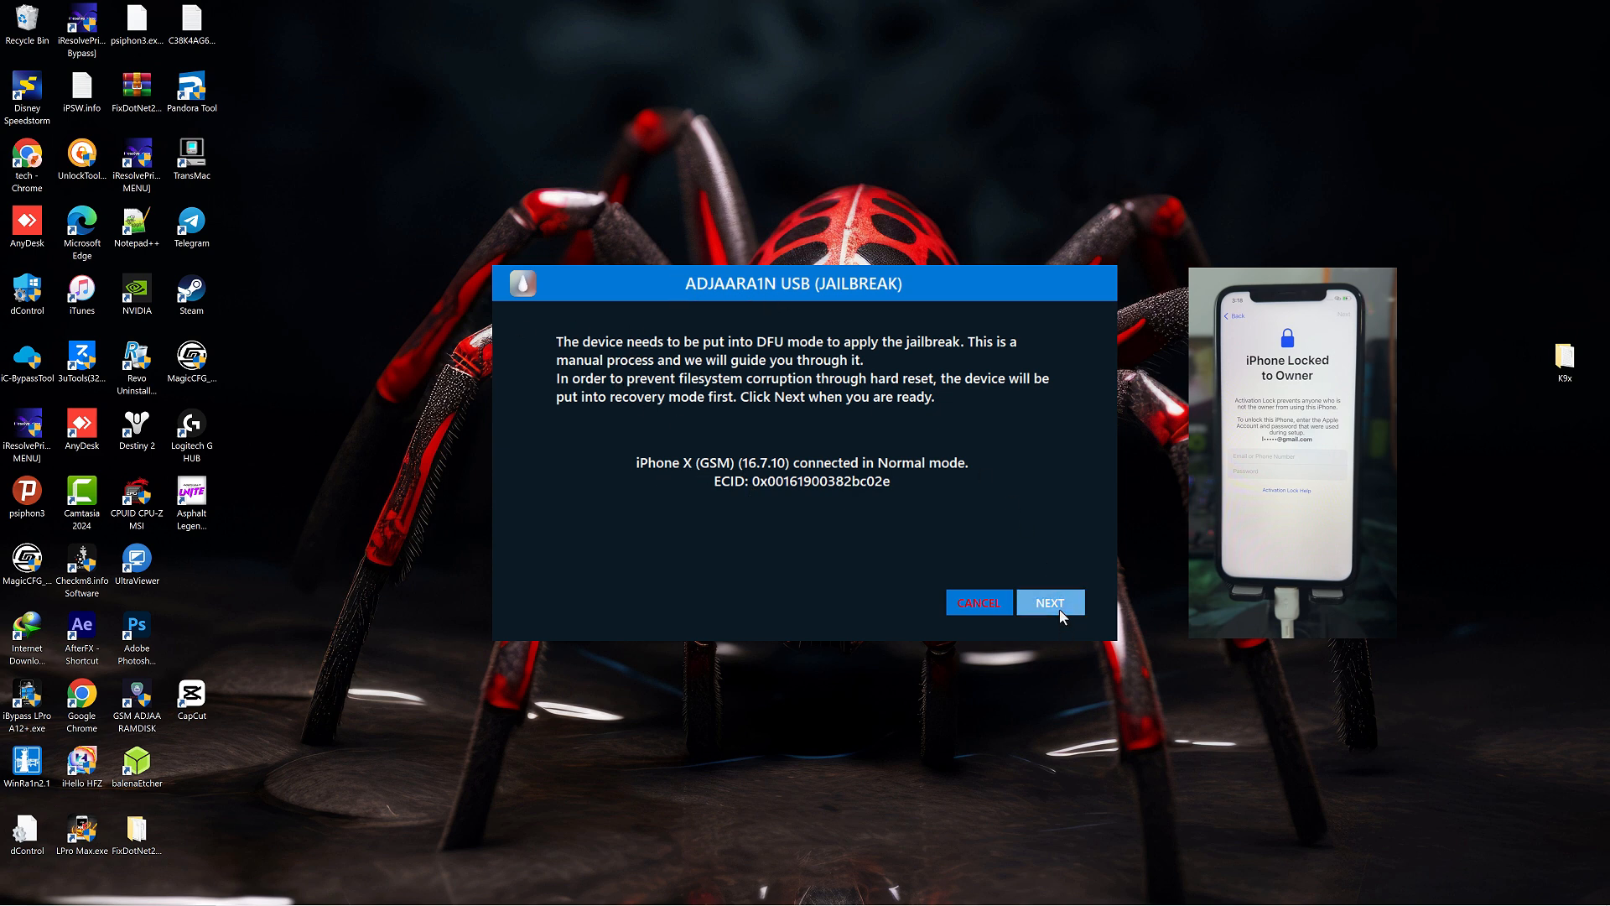
click(1049, 603)
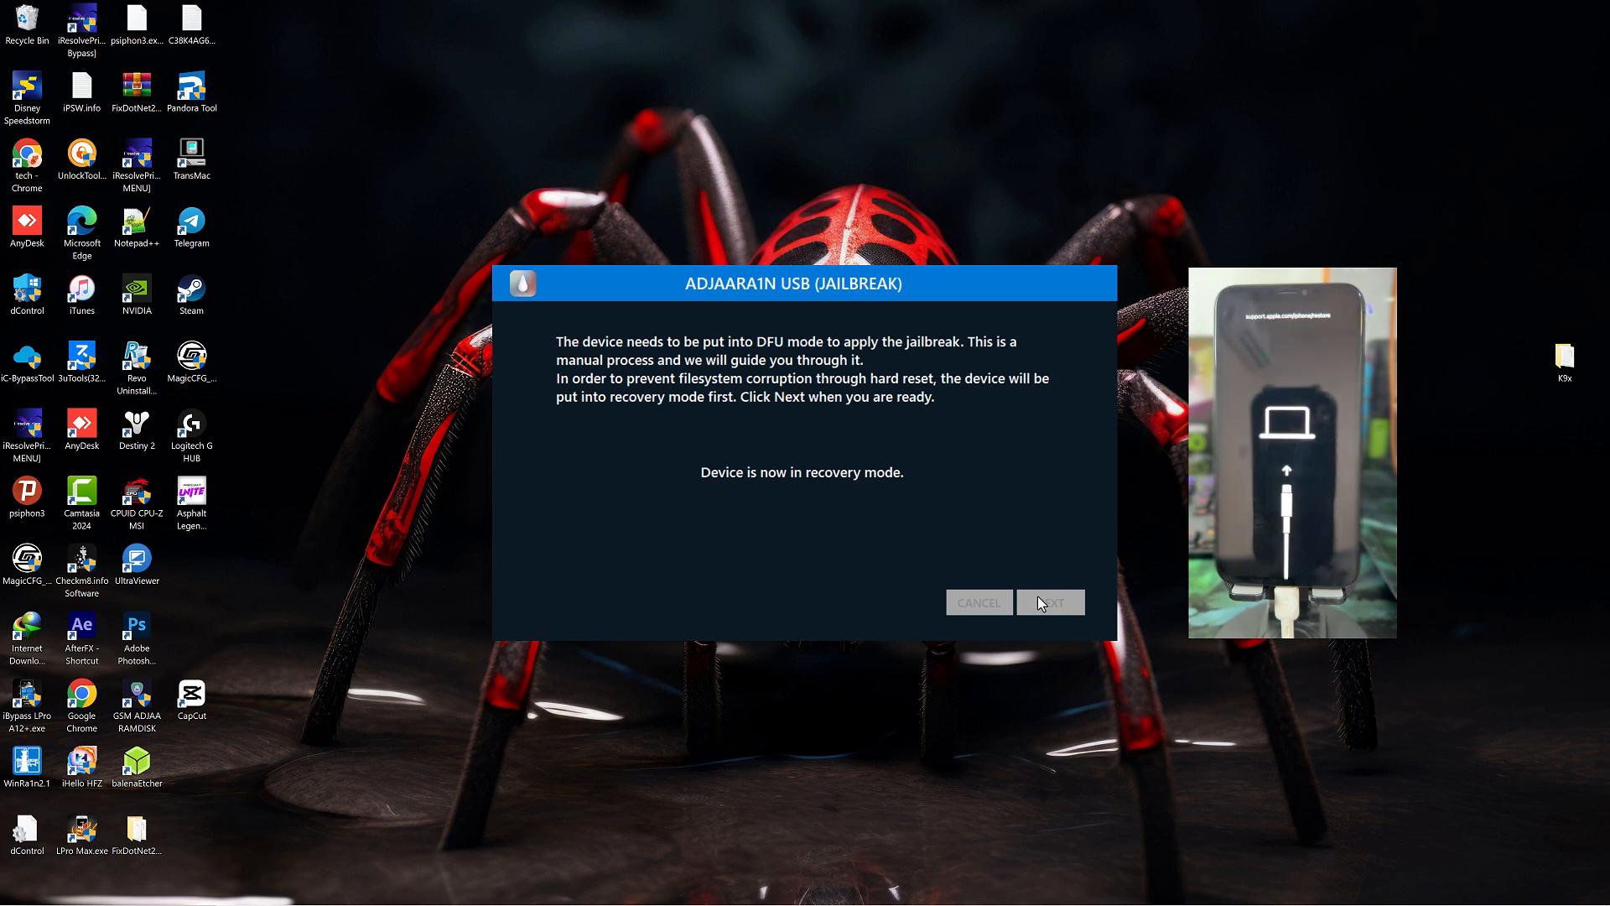
click(1049, 602)
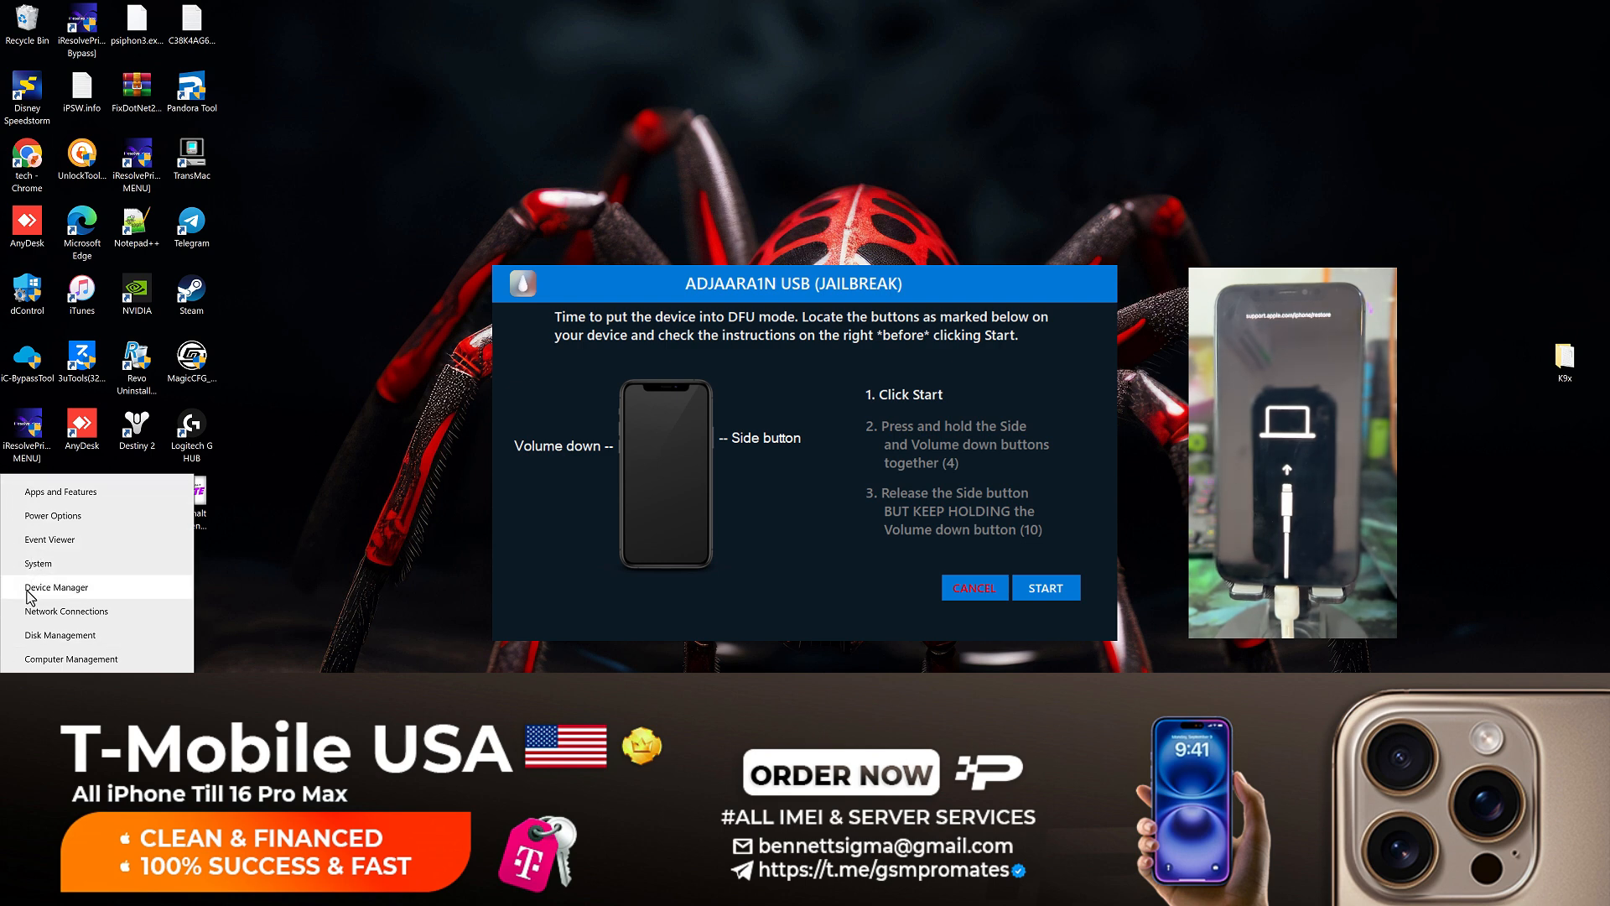
click(56, 587)
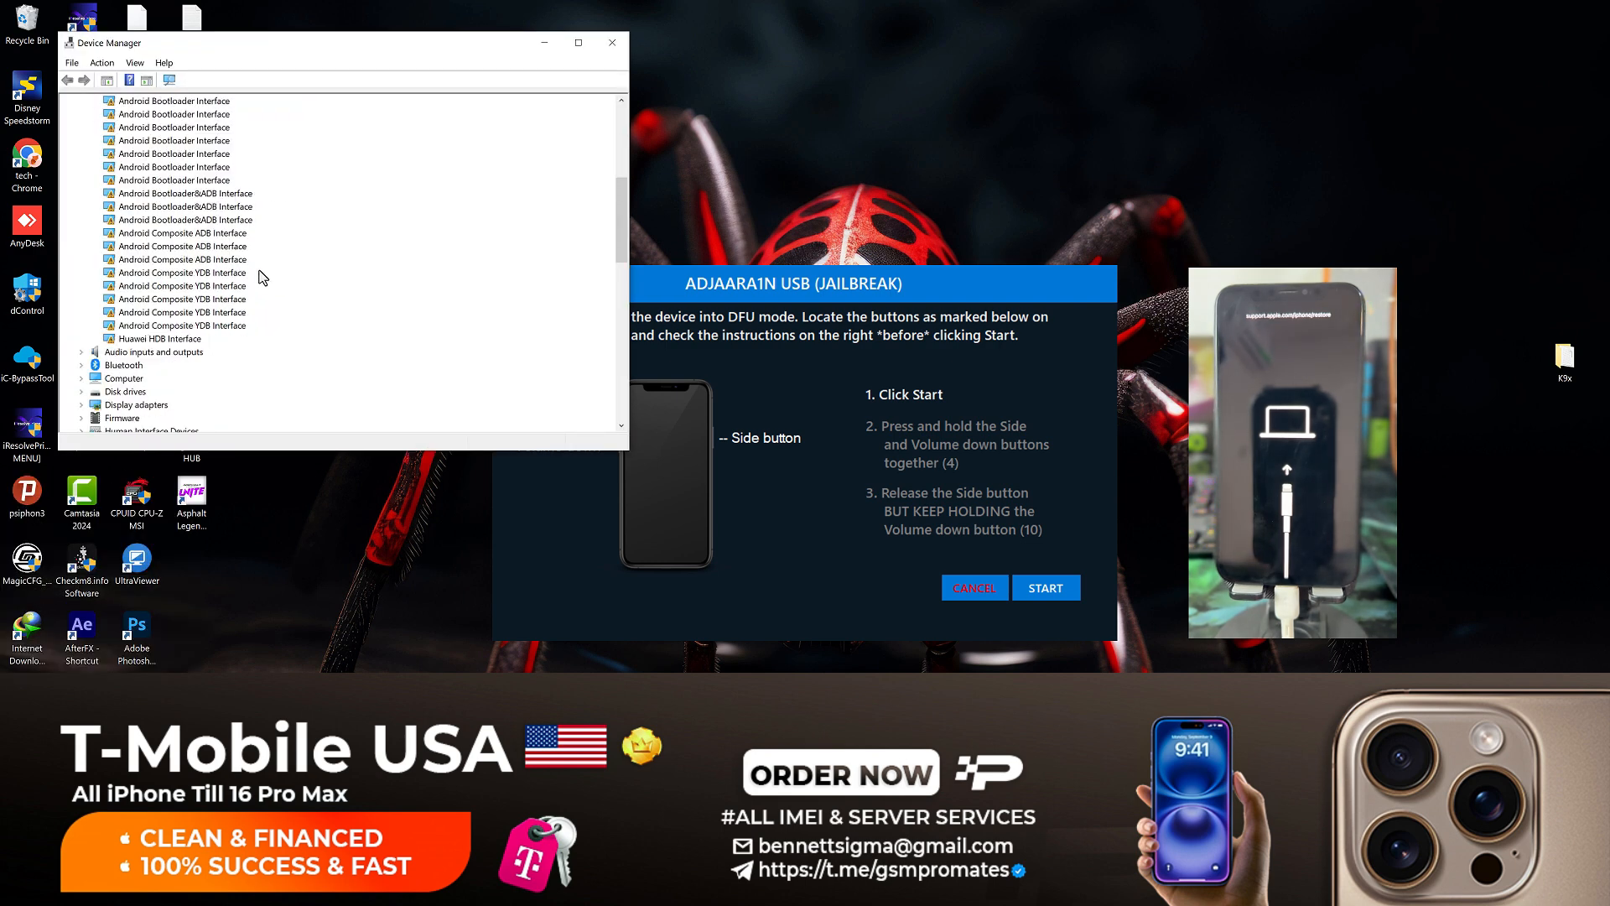
scroll(down, 3)
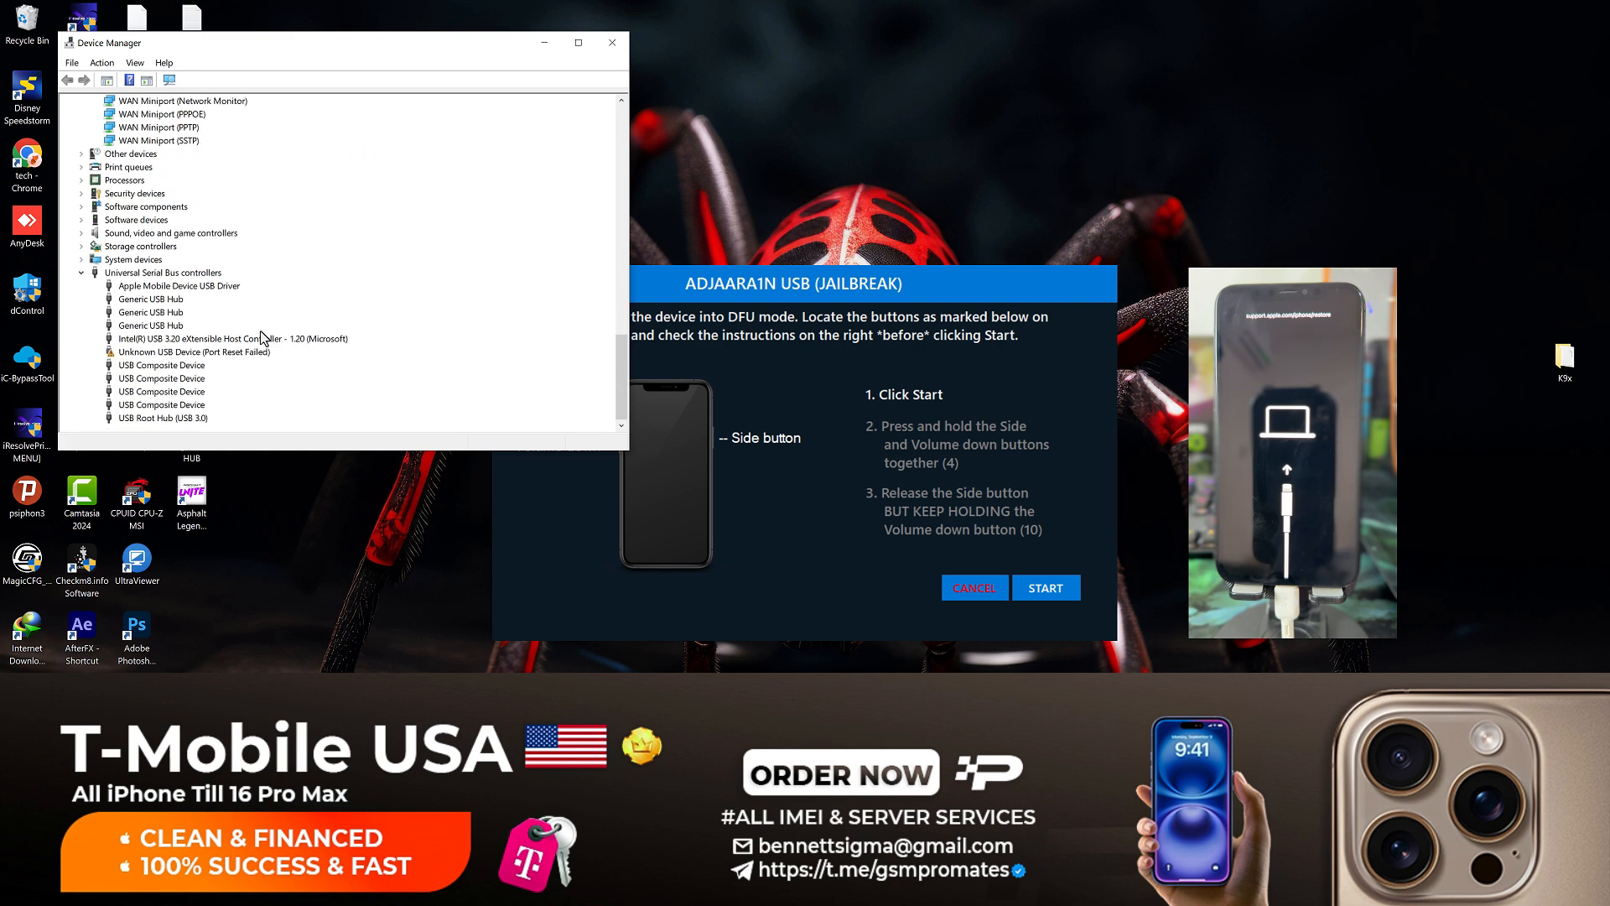
double_click(177, 285)
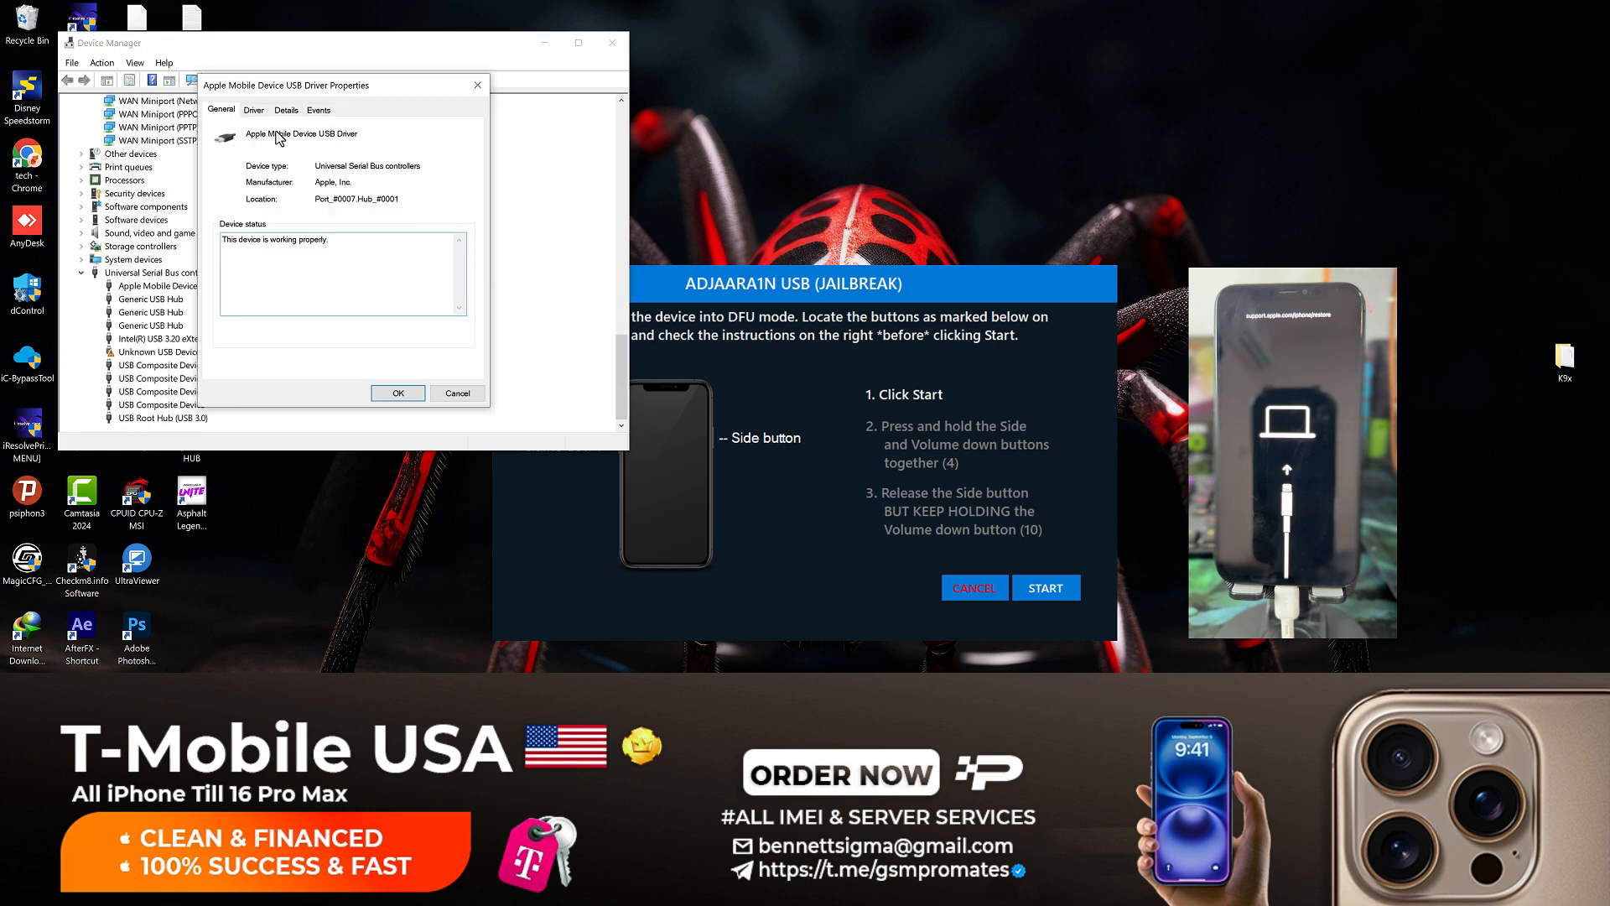
click(253, 110)
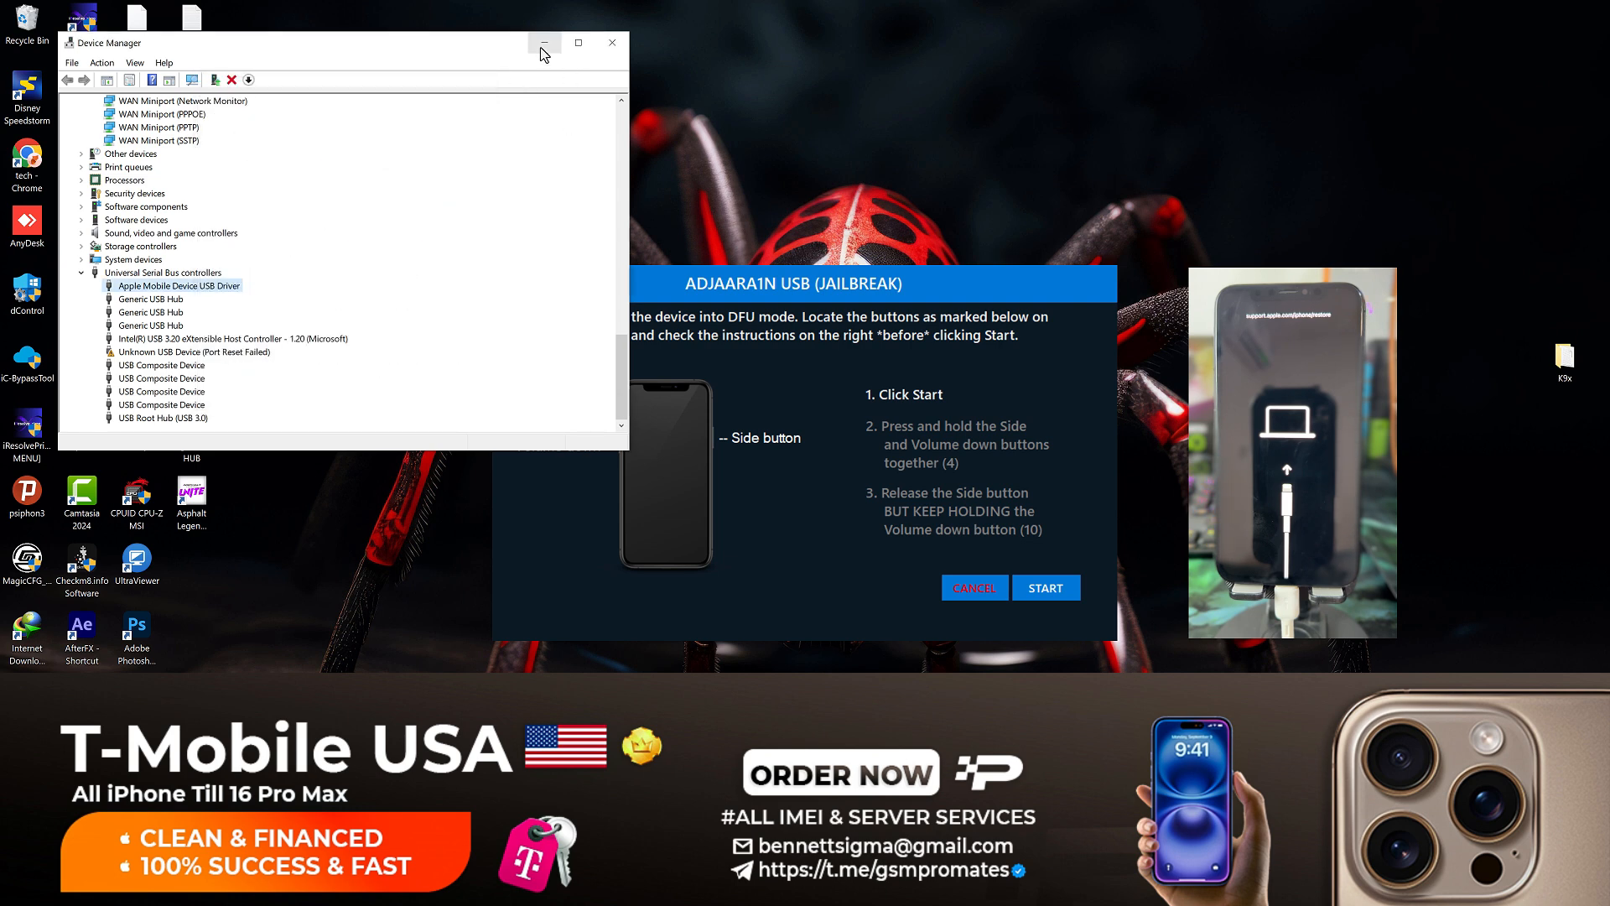
click(544, 43)
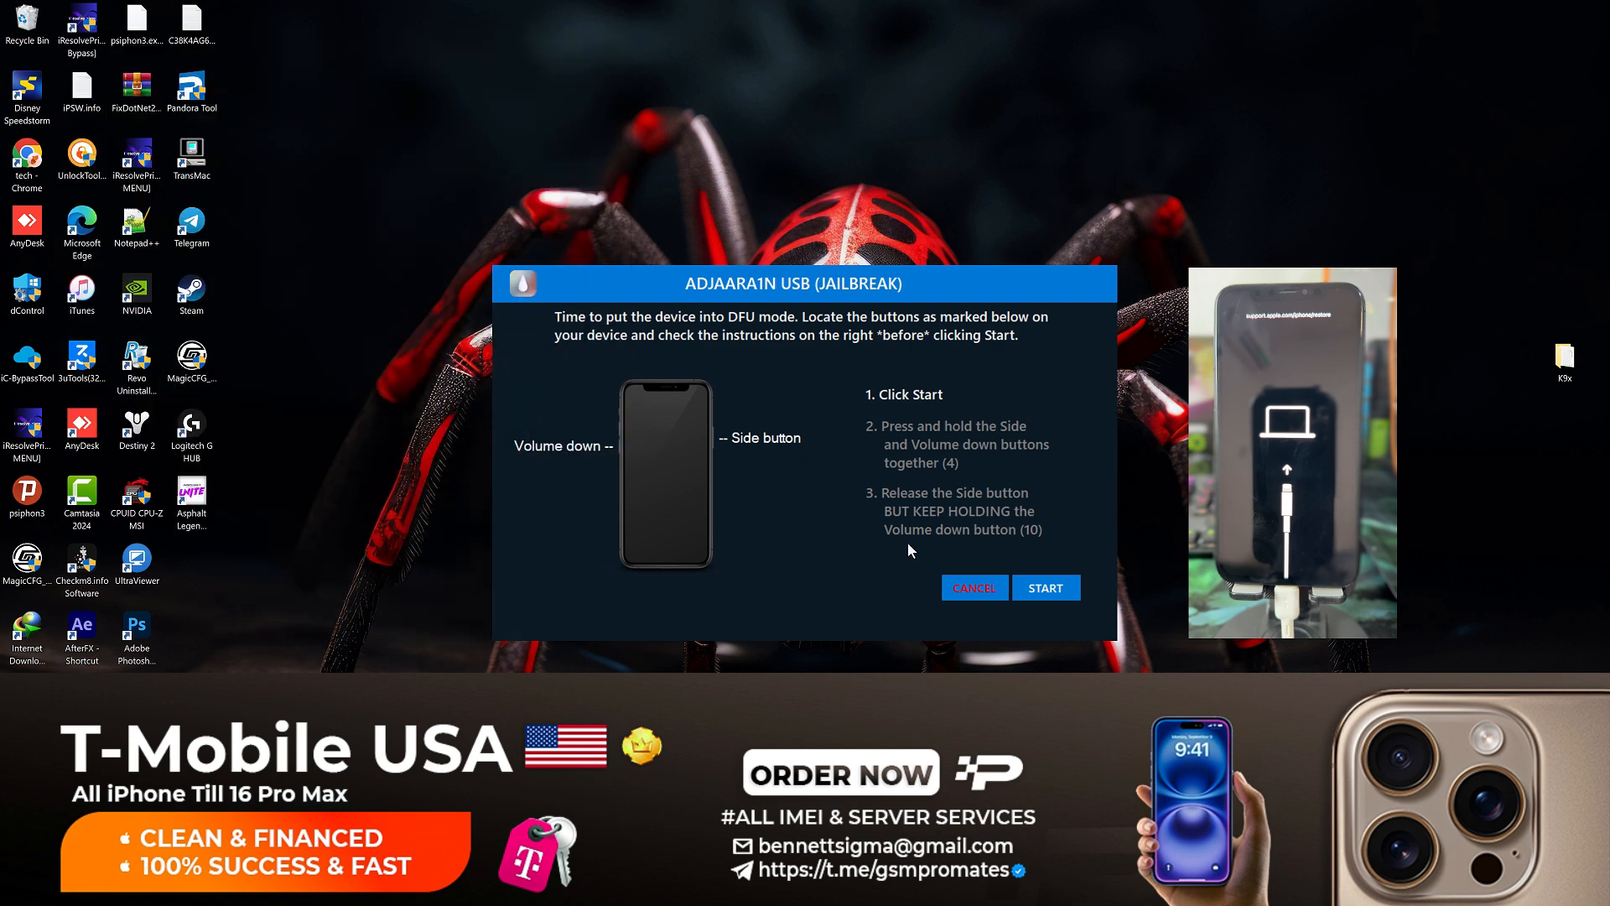
Run the guided DFU countdown and continue so the jailbreak begins installing.
click(1046, 587)
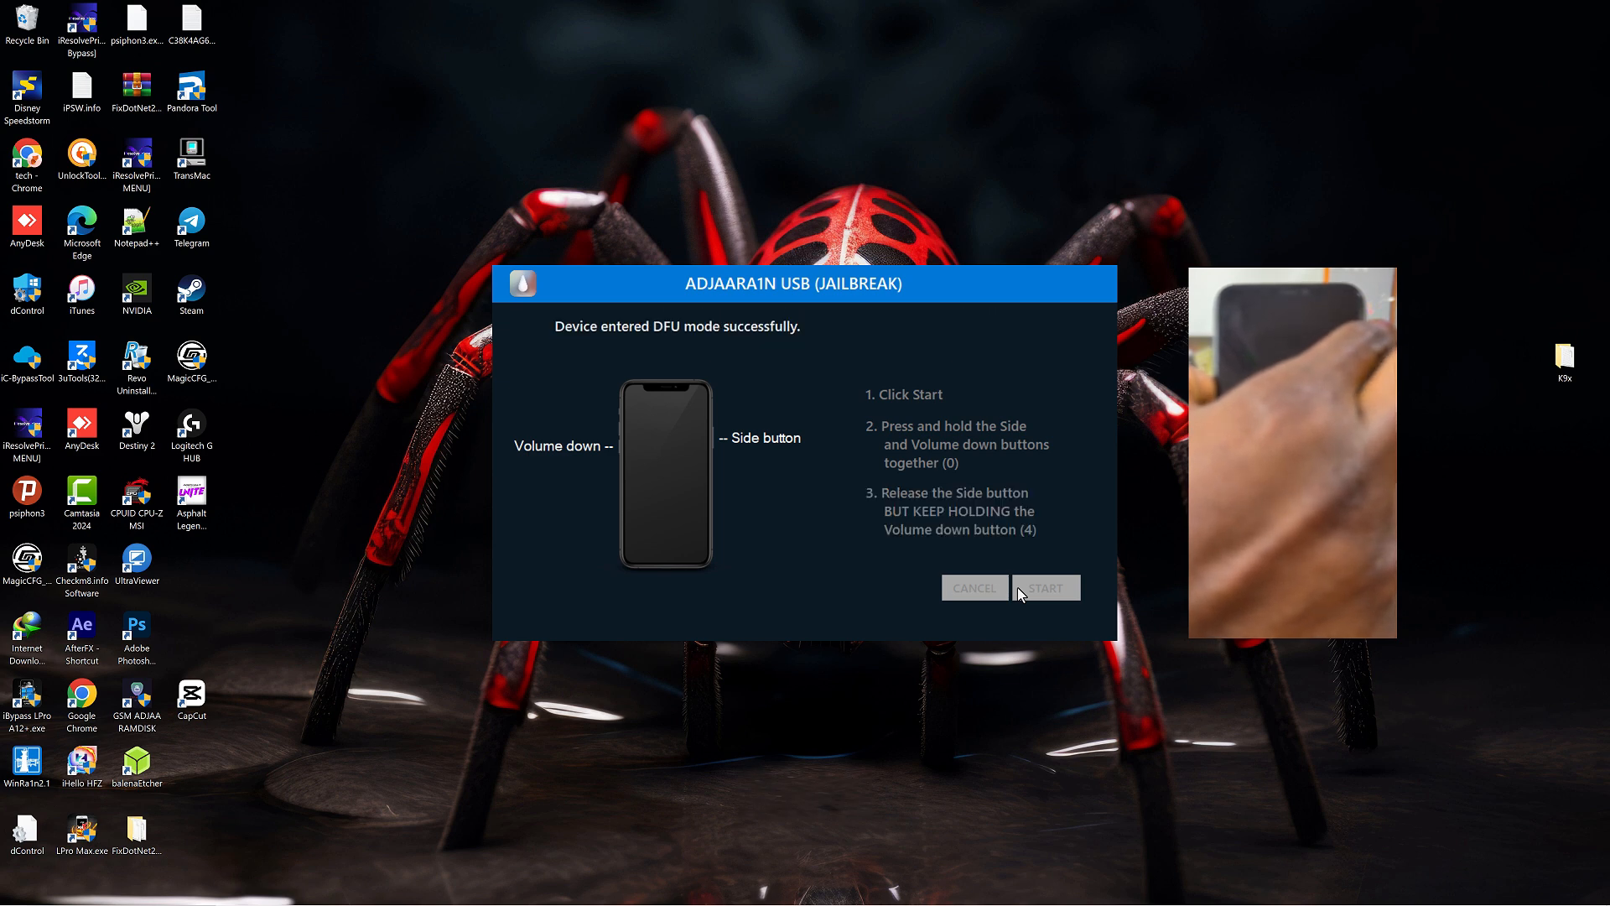
click(1045, 587)
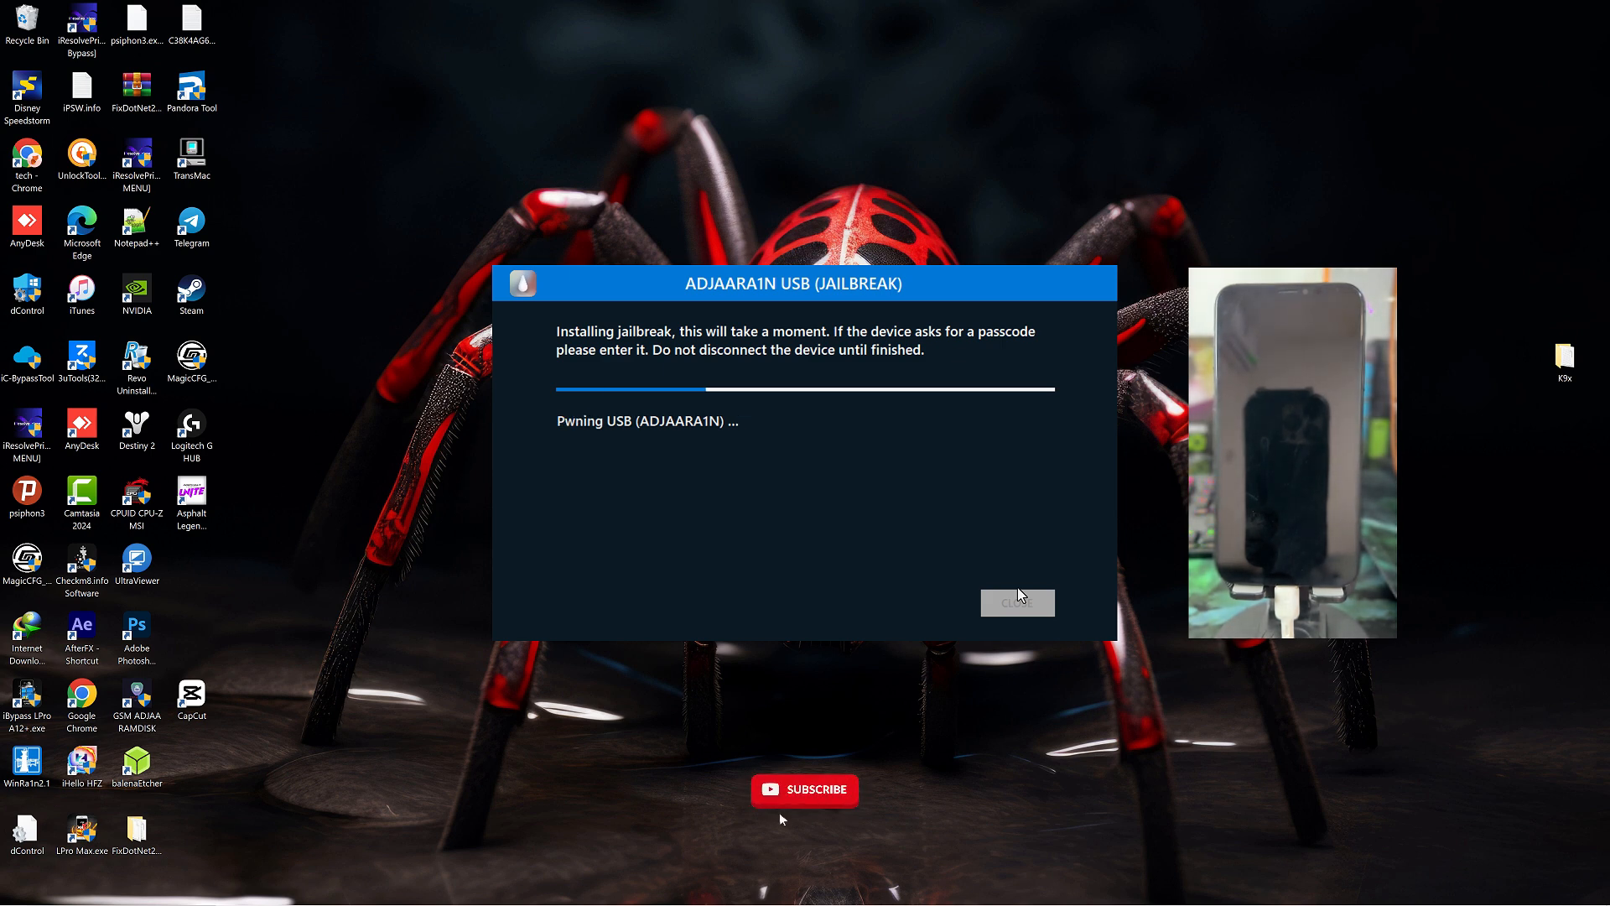
Let the jailbreak finish and dismiss the ADJAARA1N dialog back to device information.
click(804, 790)
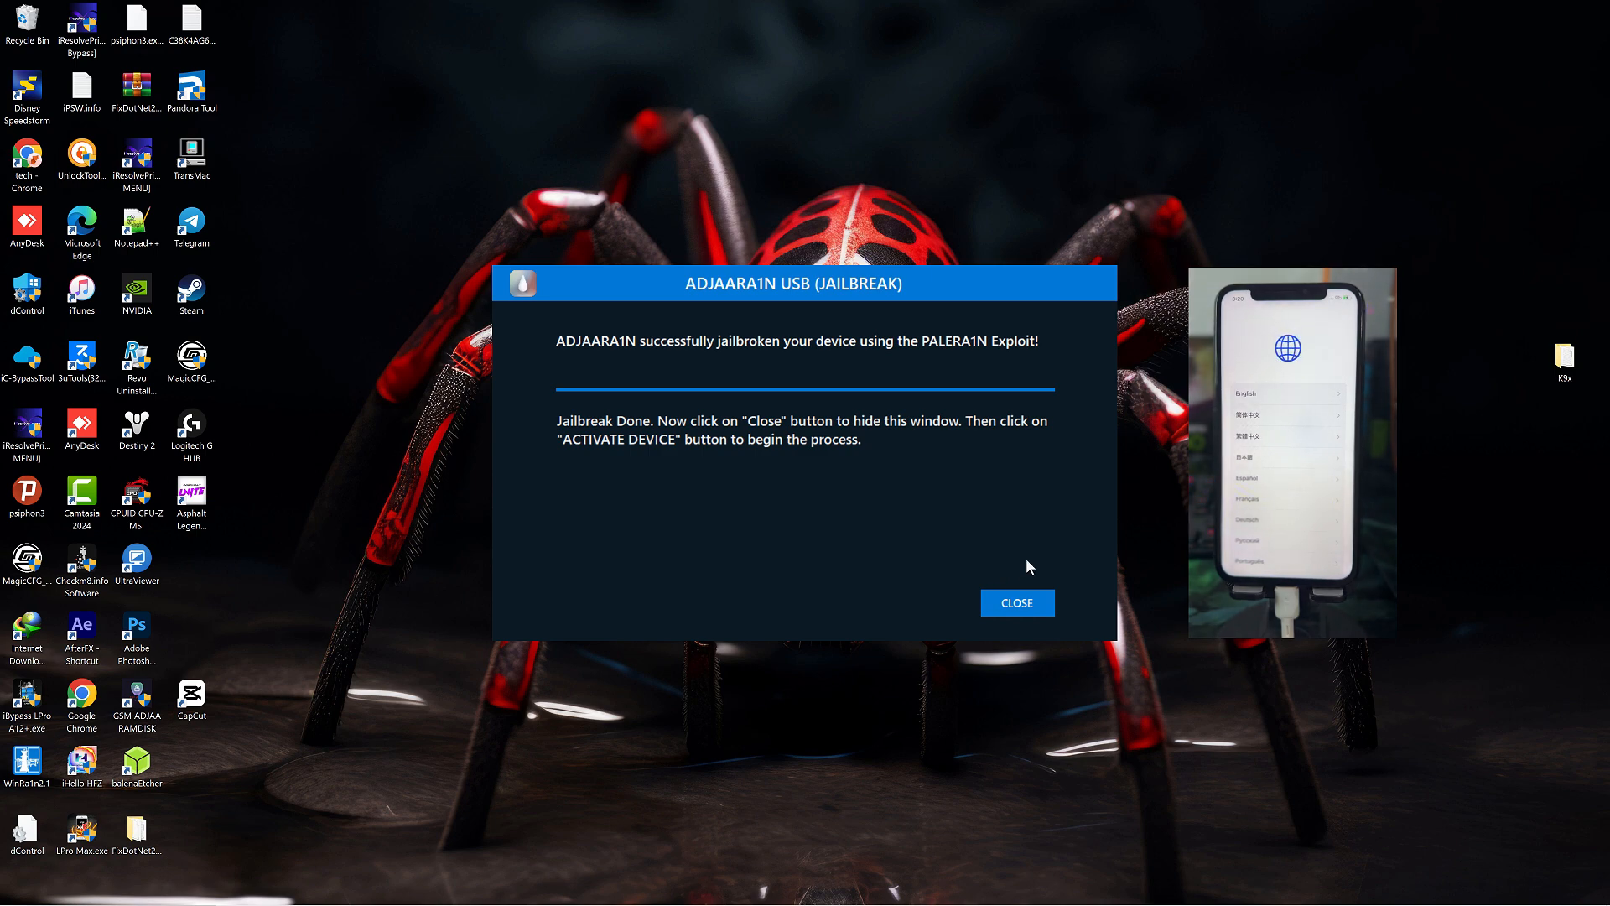
click(1016, 603)
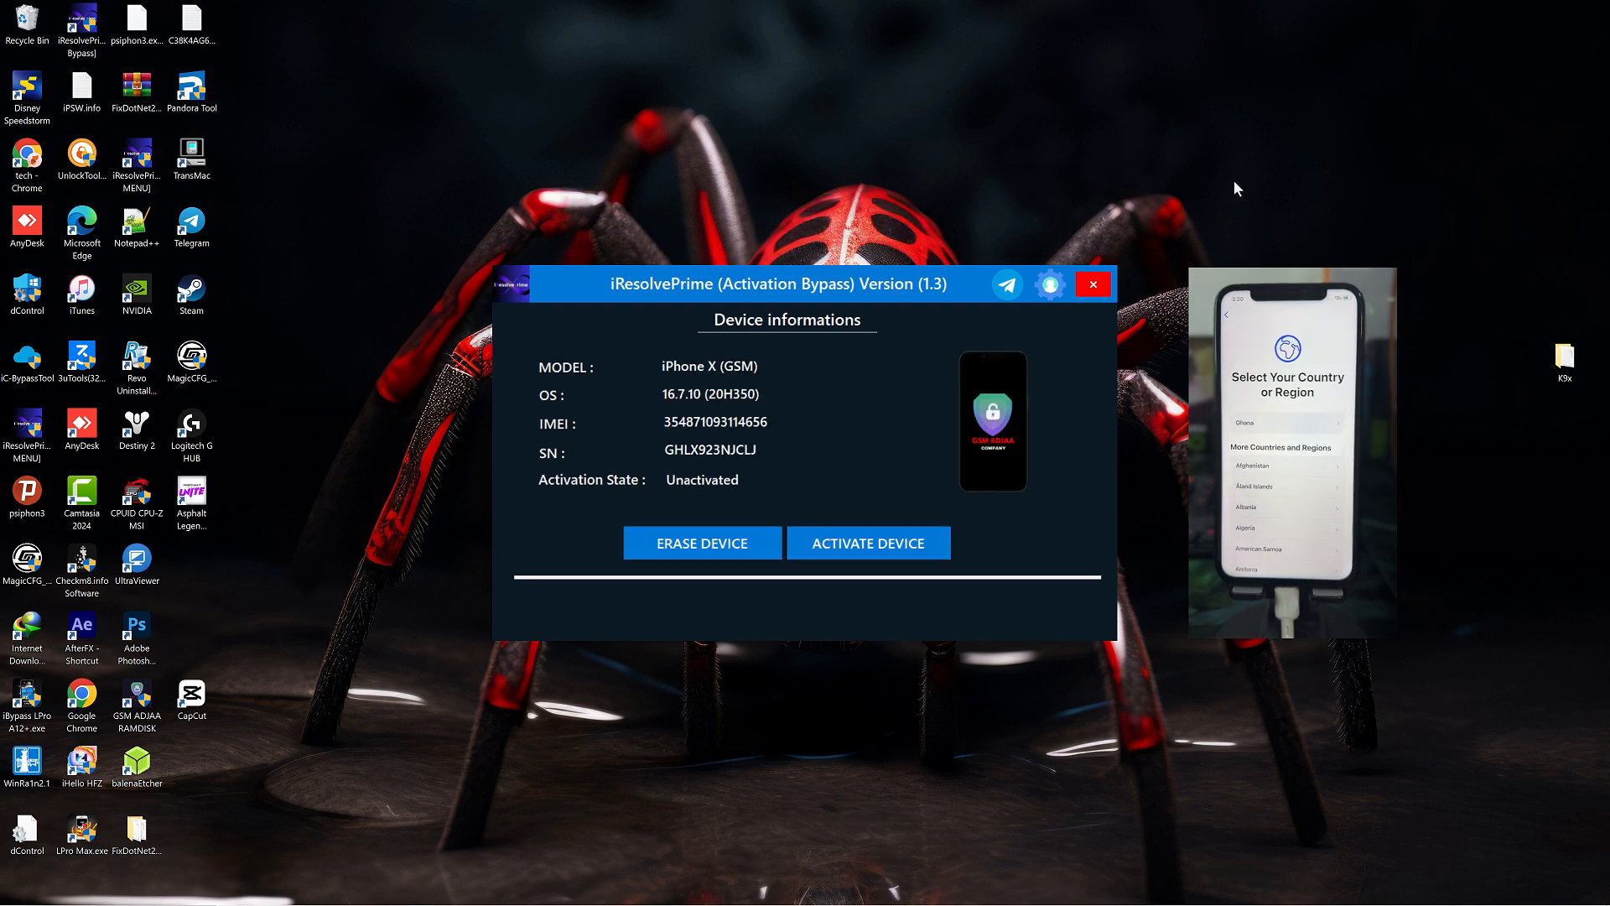
Activate the jailbroken iPhone X until 'Device Activated Successfully', then go to Review Company.
right_click(1238, 188)
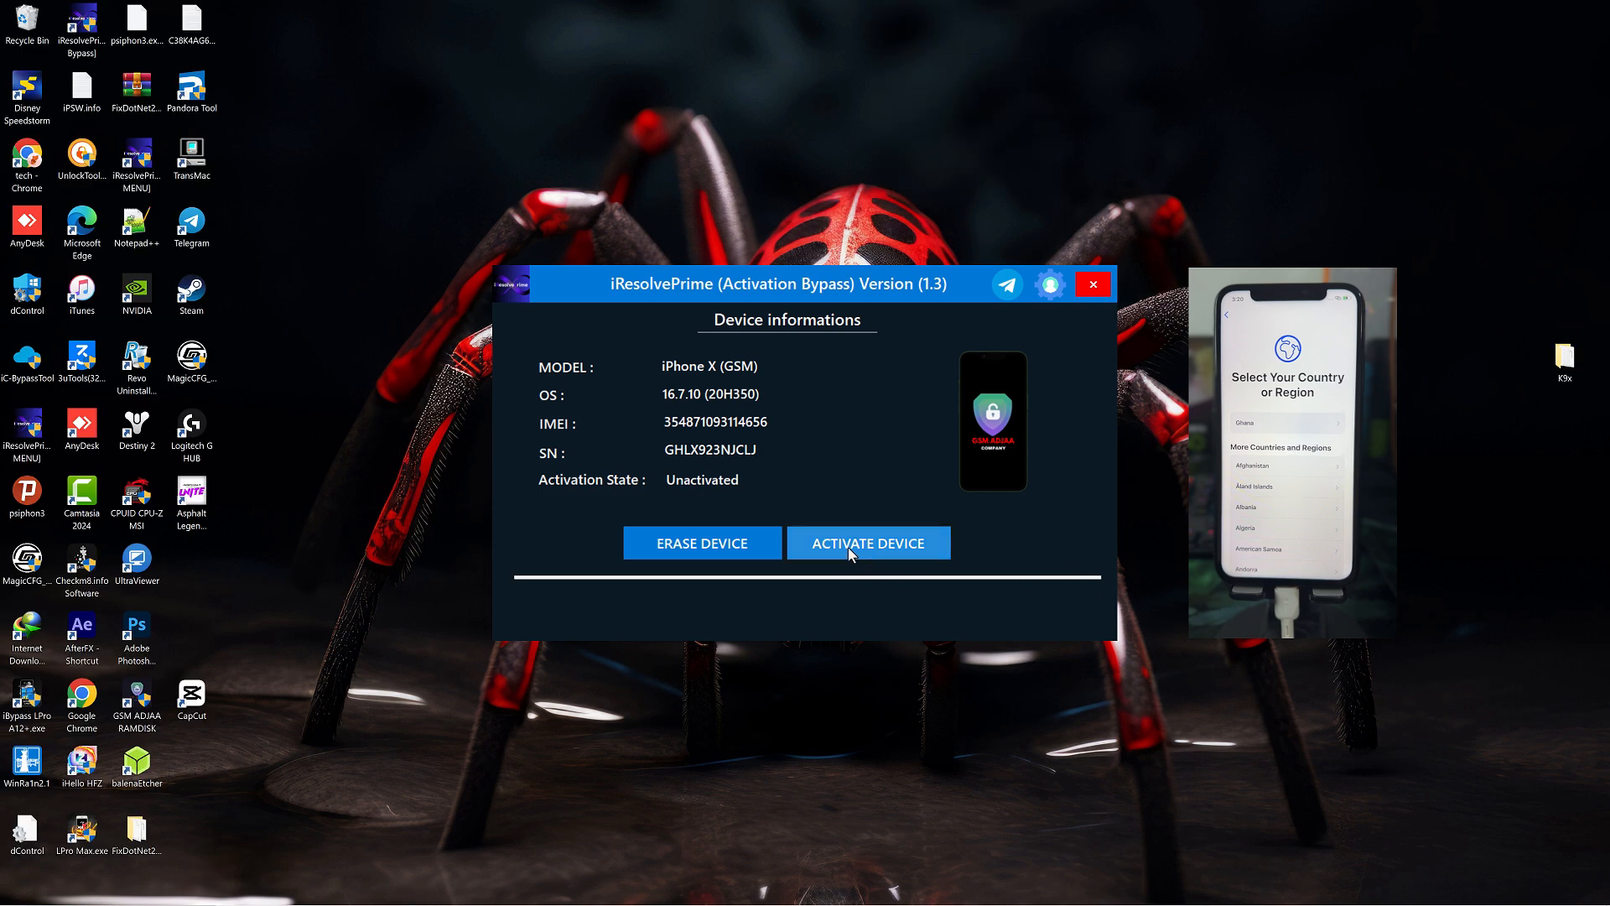
click(868, 543)
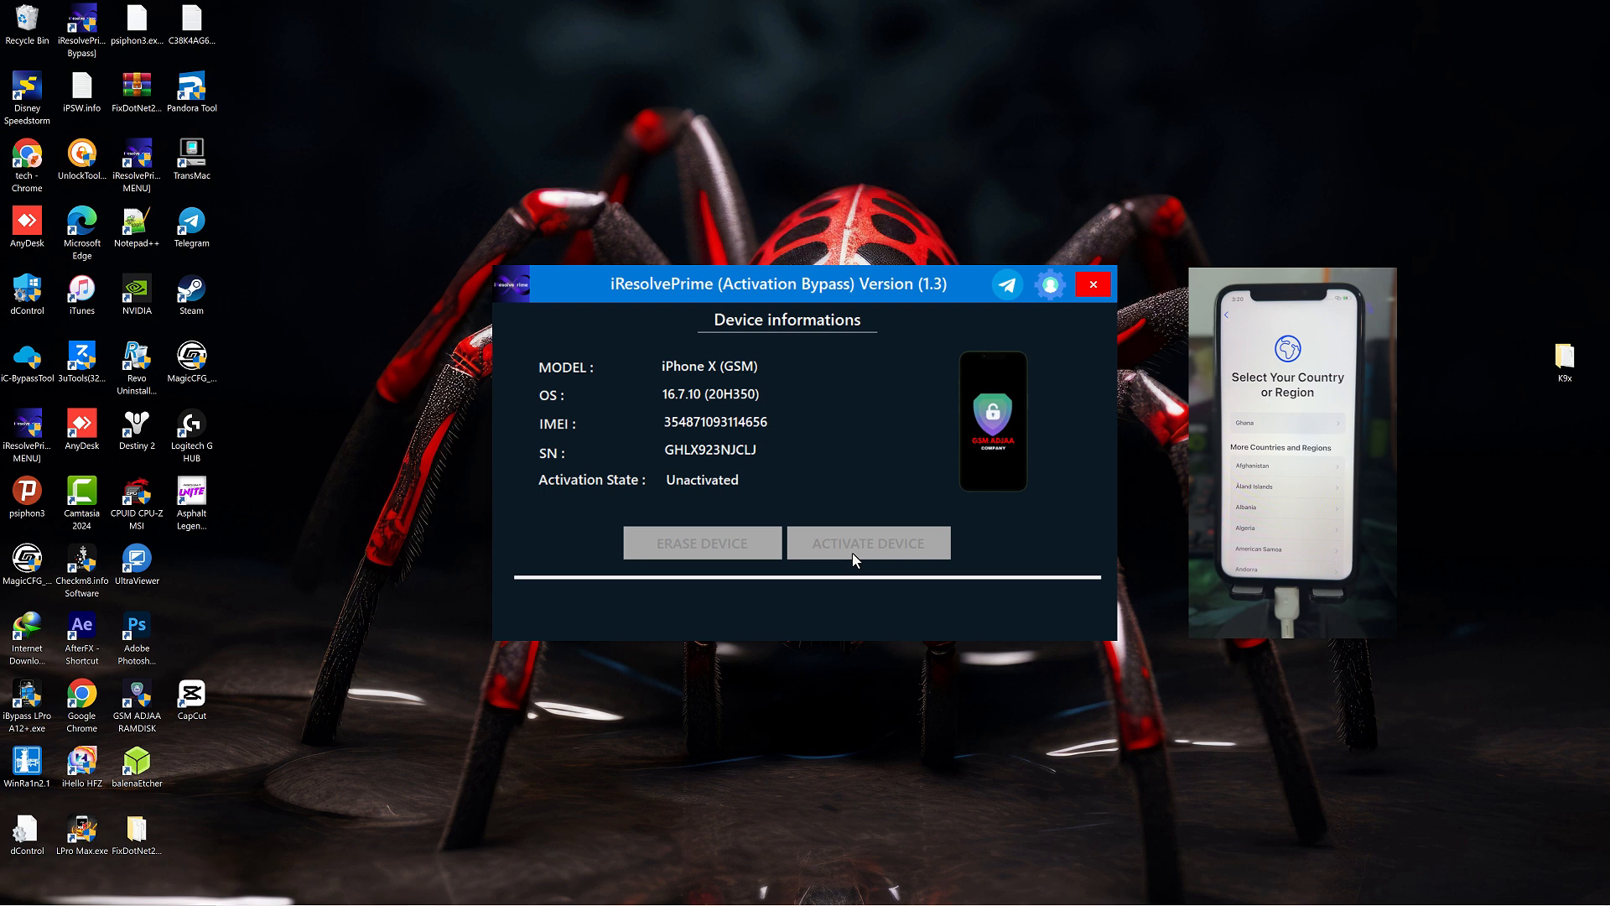
click(868, 543)
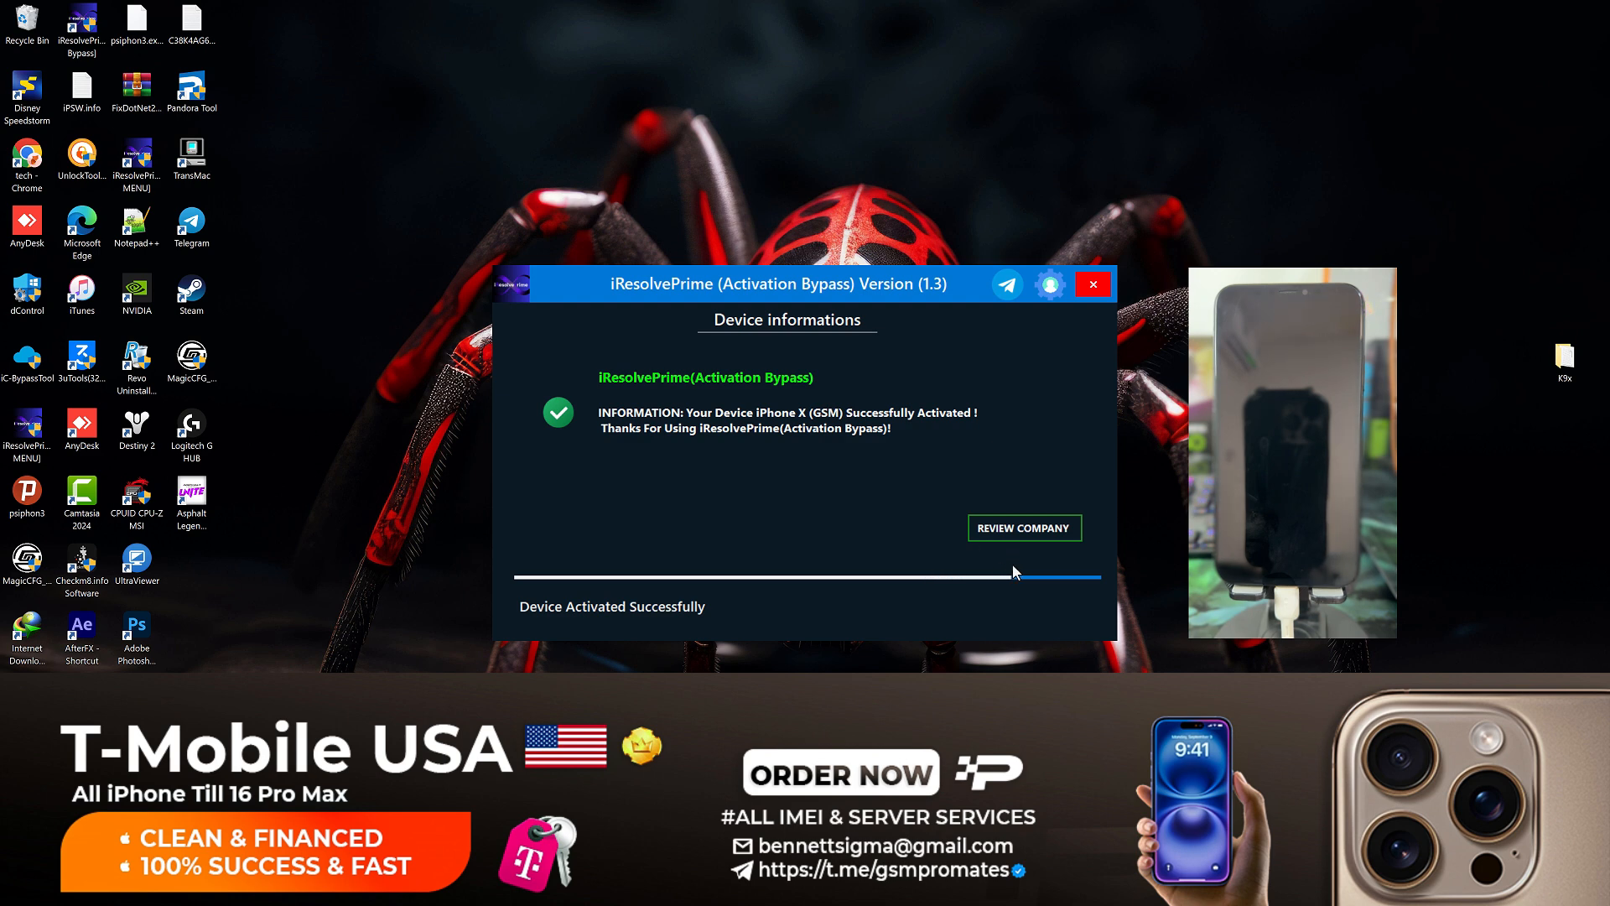
mouse_move(1014, 572)
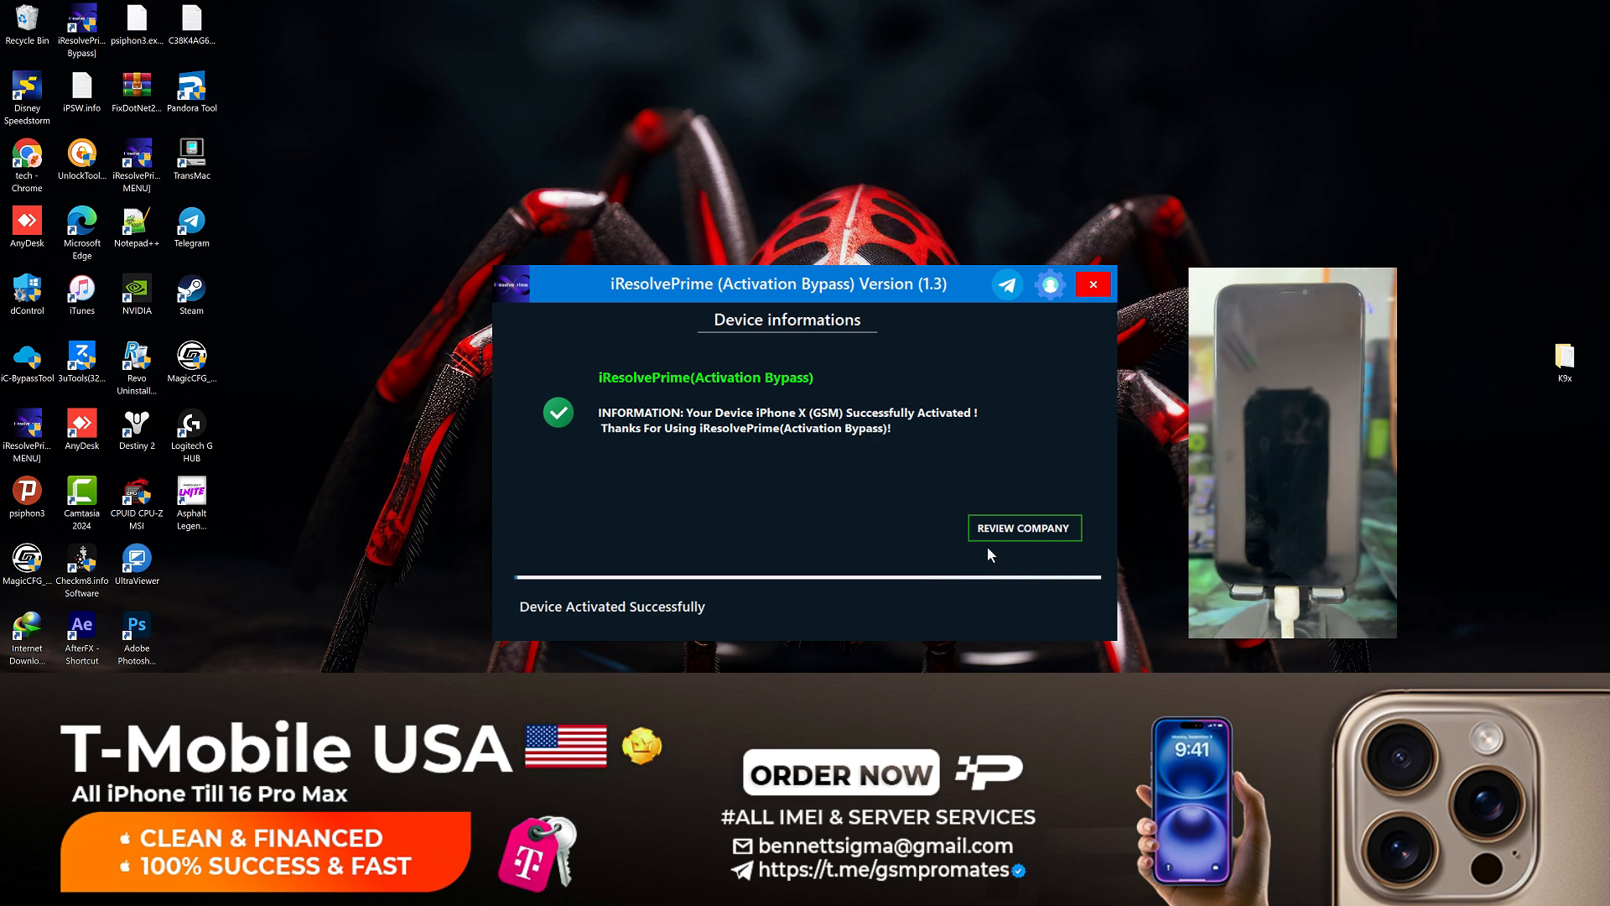
click(1024, 526)
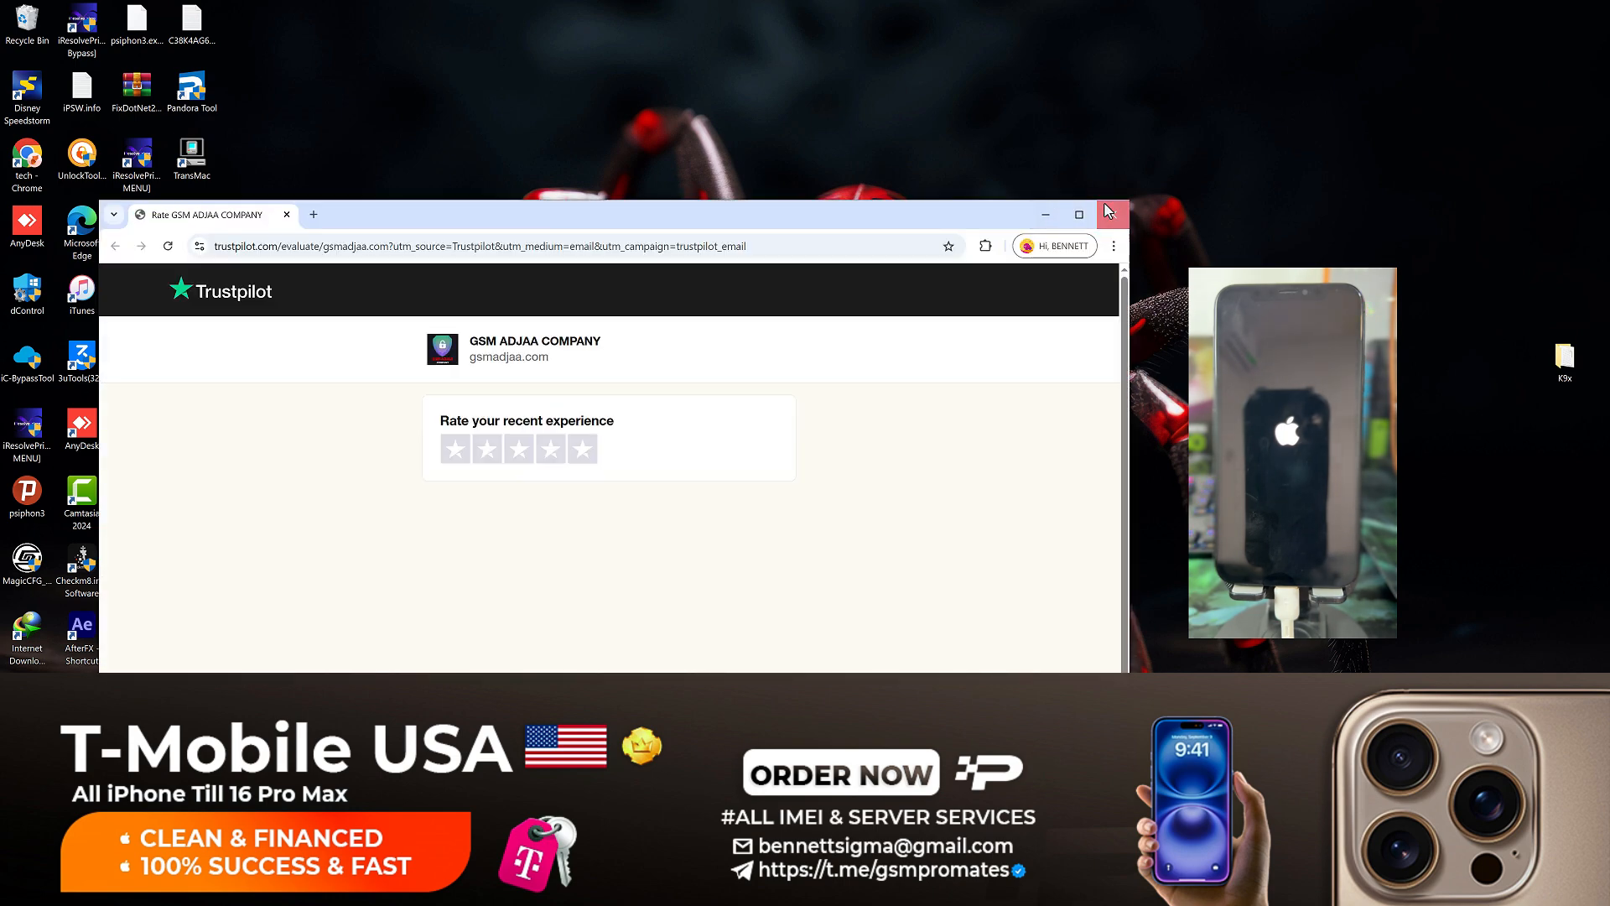
Close the Trustpilot GSM ADJAA Company page, returning to iResolvePrime.
click(1112, 214)
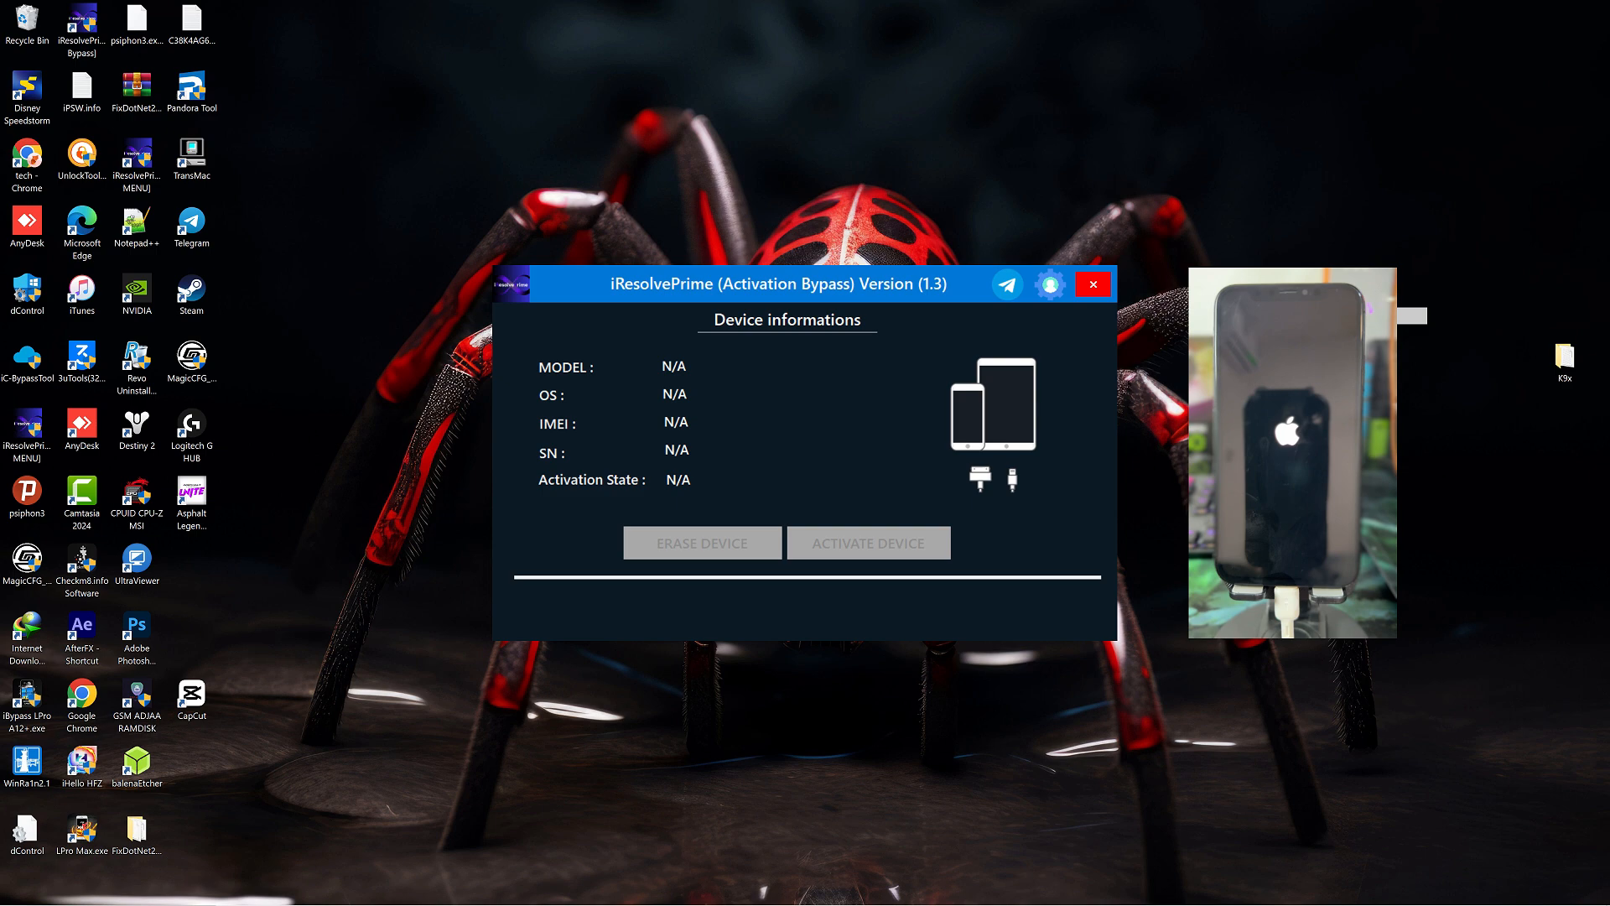